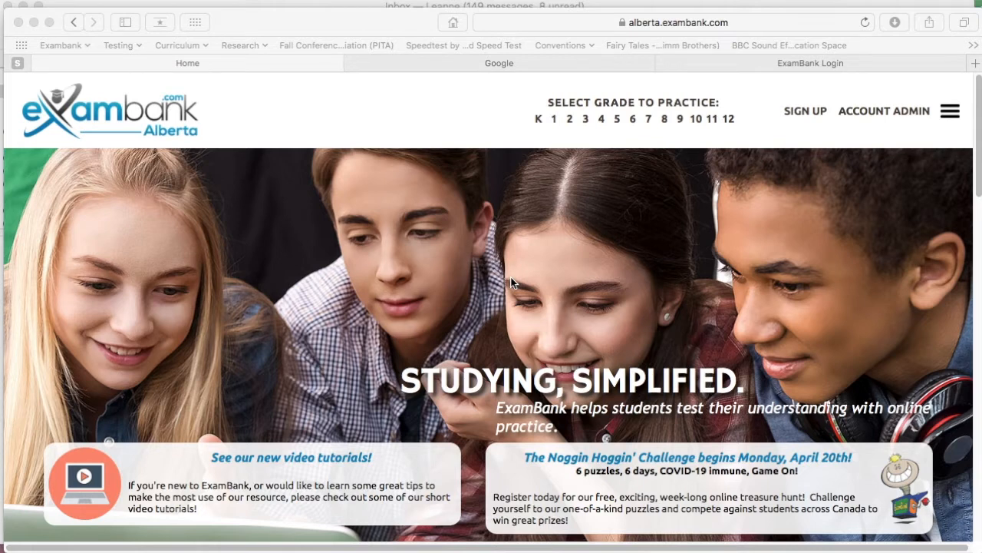
mouse_move(683, 123)
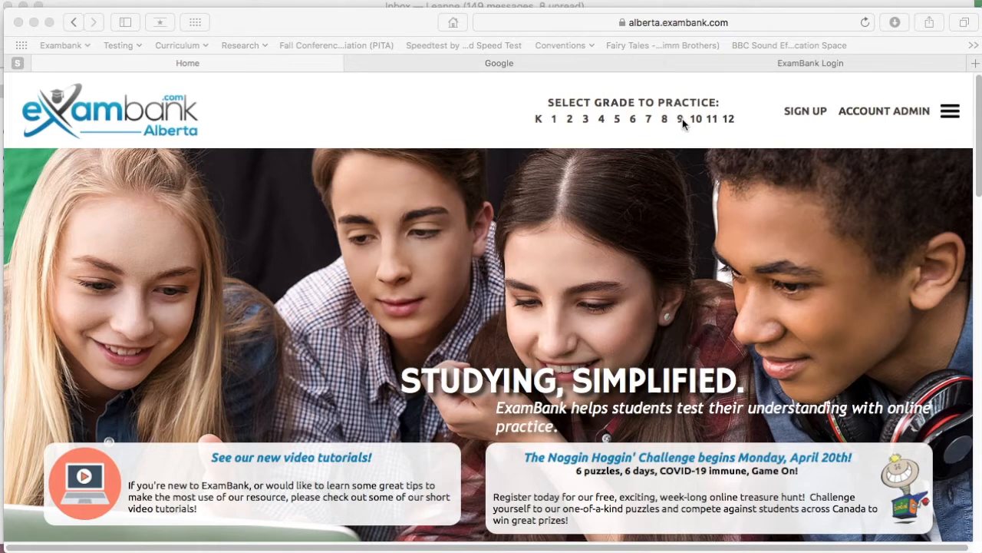
Select grade 9 and expand Math to list its practice tests
left_click(679, 119)
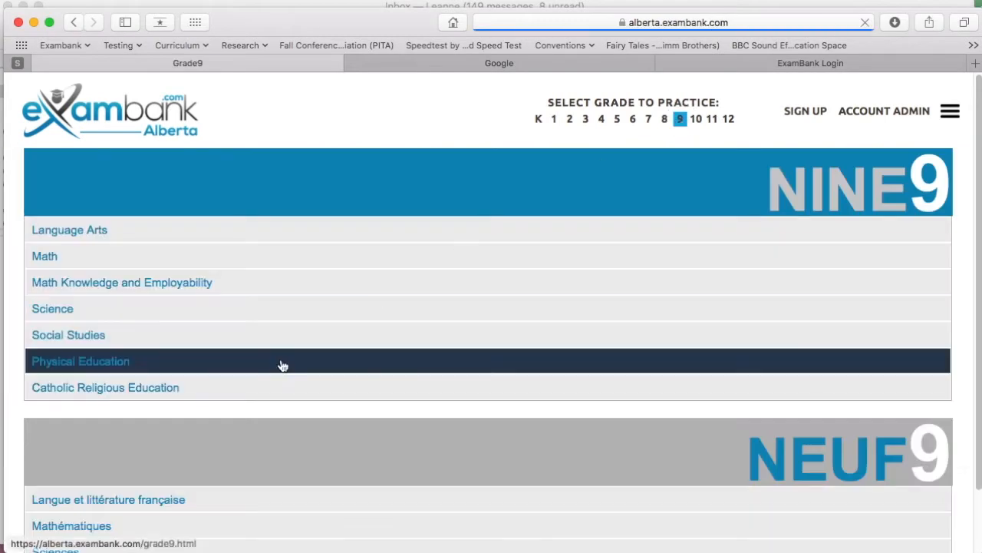
mouse_move(205, 307)
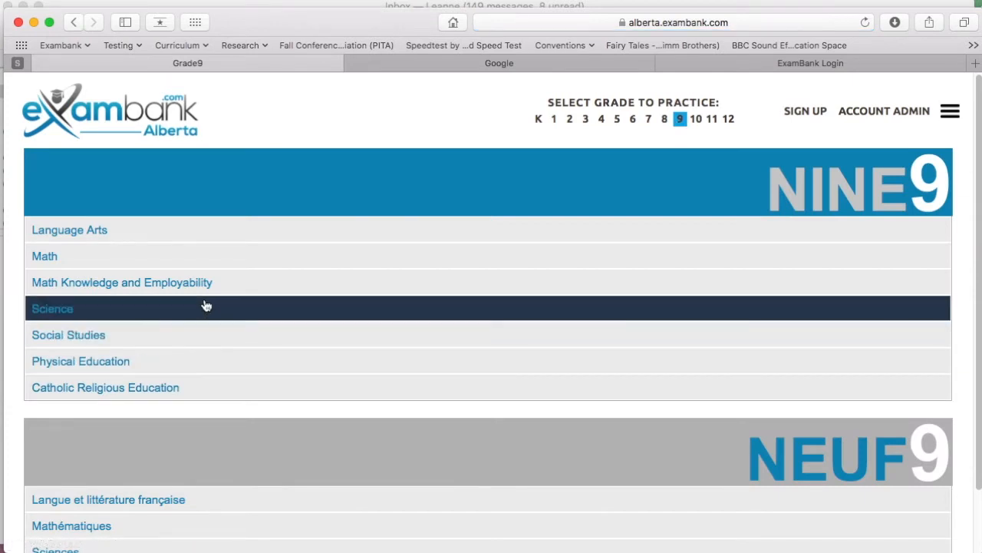
mouse_move(121, 256)
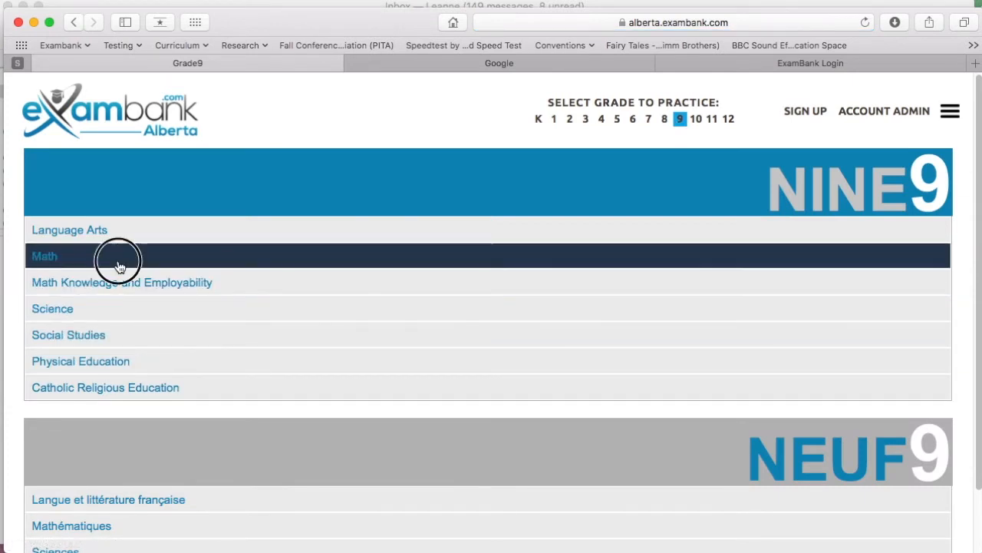
left_click(44, 255)
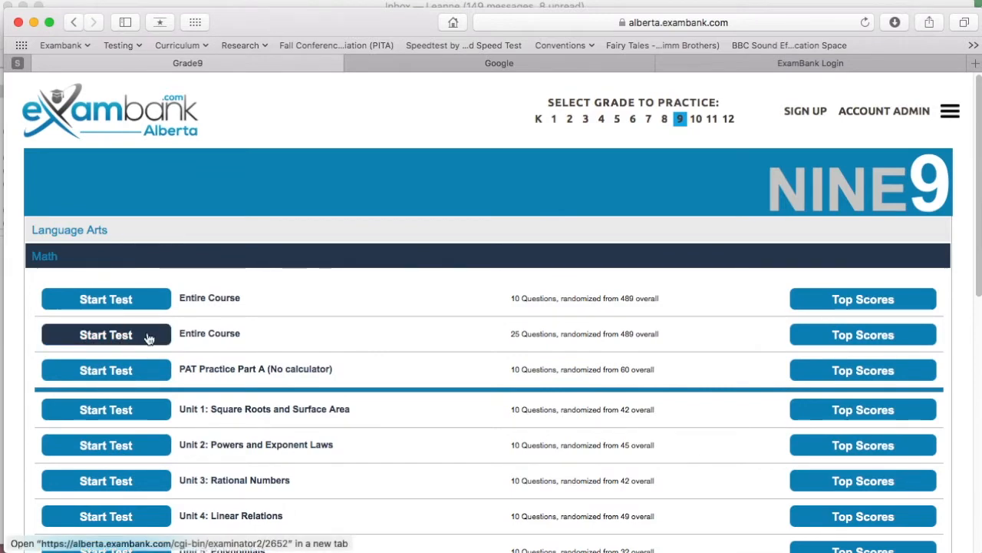
mouse_move(106, 515)
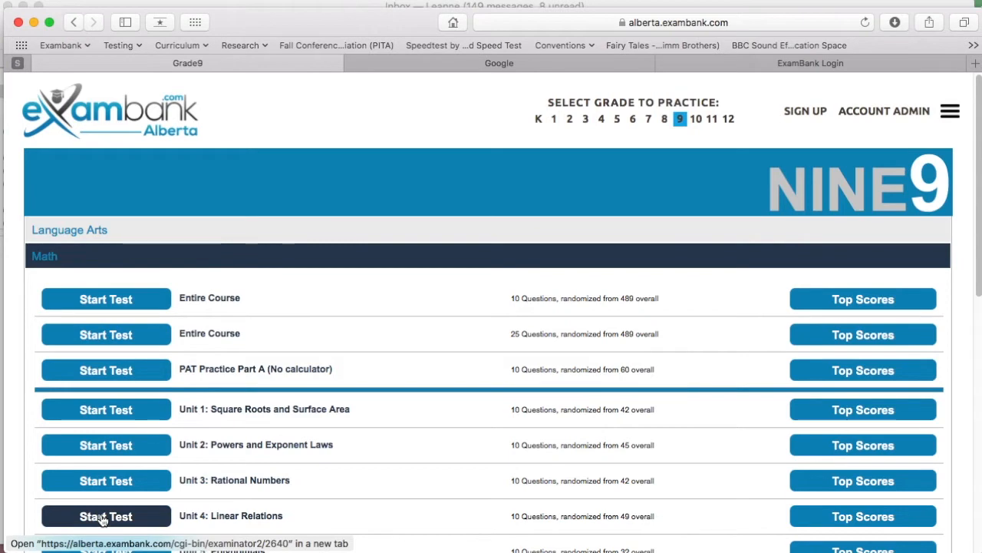
Start the Unit 4: Linear Relations test and log in with the saved account
left_click(105, 515)
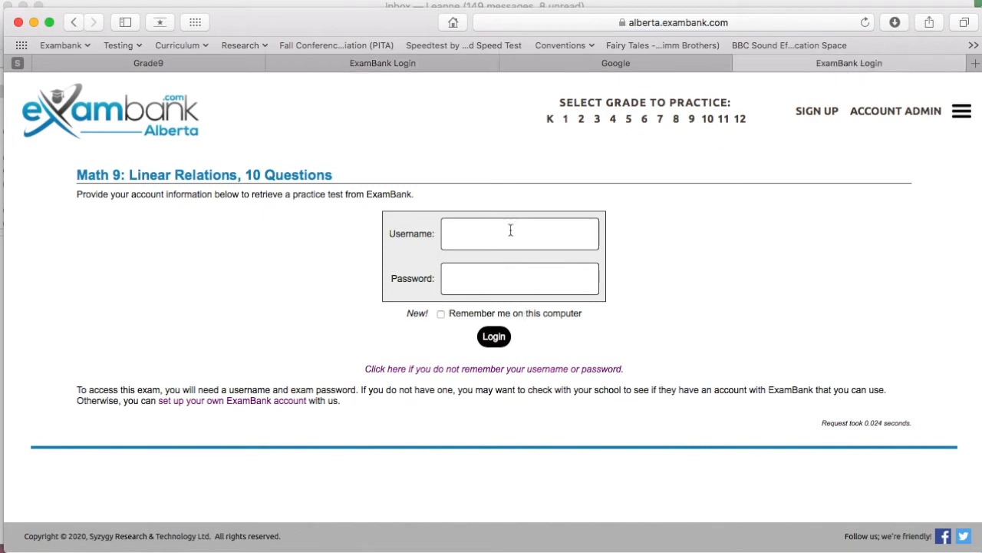
left_click(510, 233)
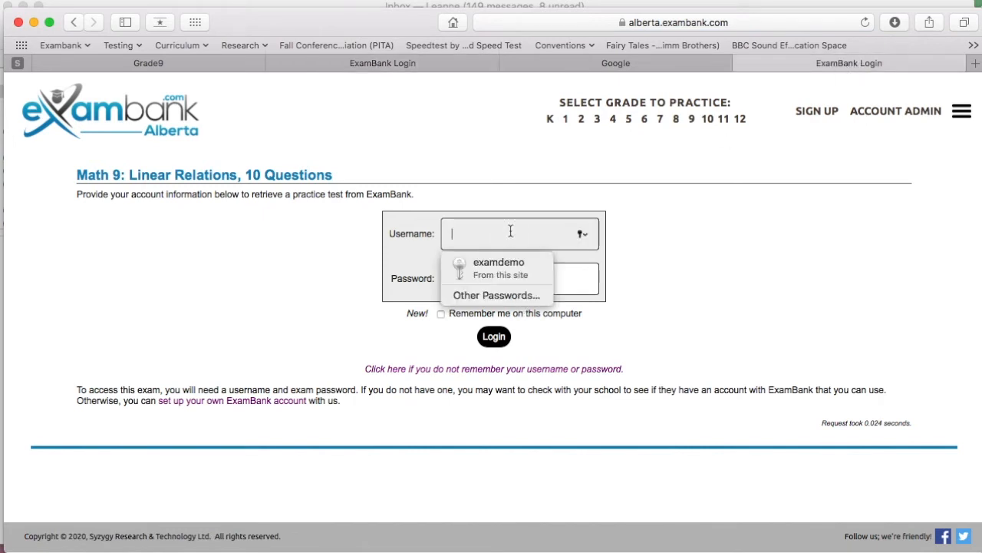
left_click(499, 267)
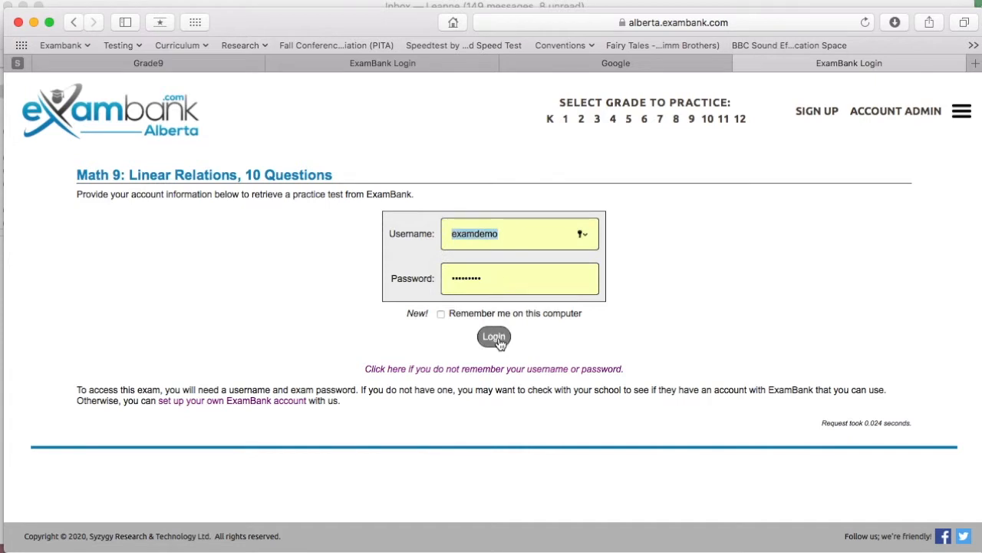
left_click(493, 337)
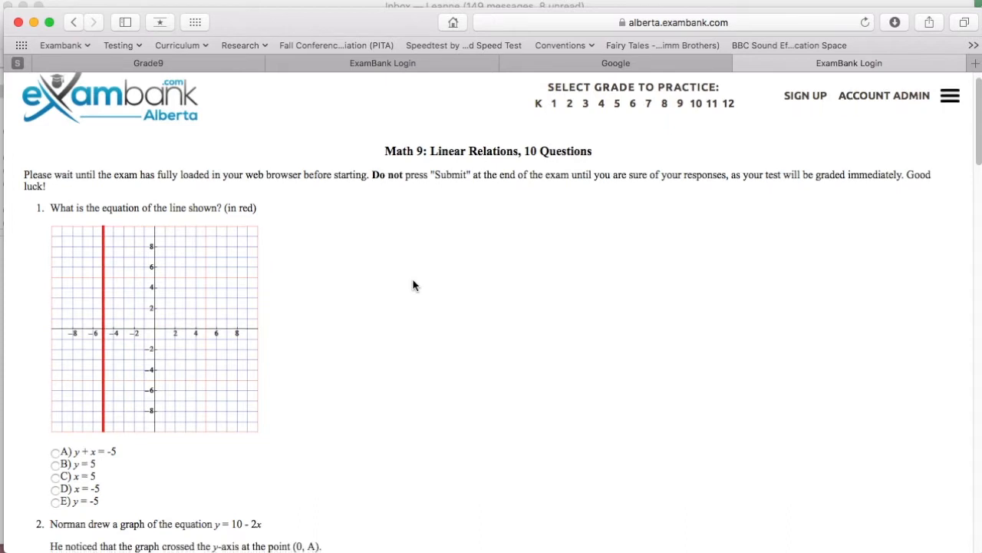
Submit the unanswered Linear Relations test from the bottom of the page
scroll("down", 3)
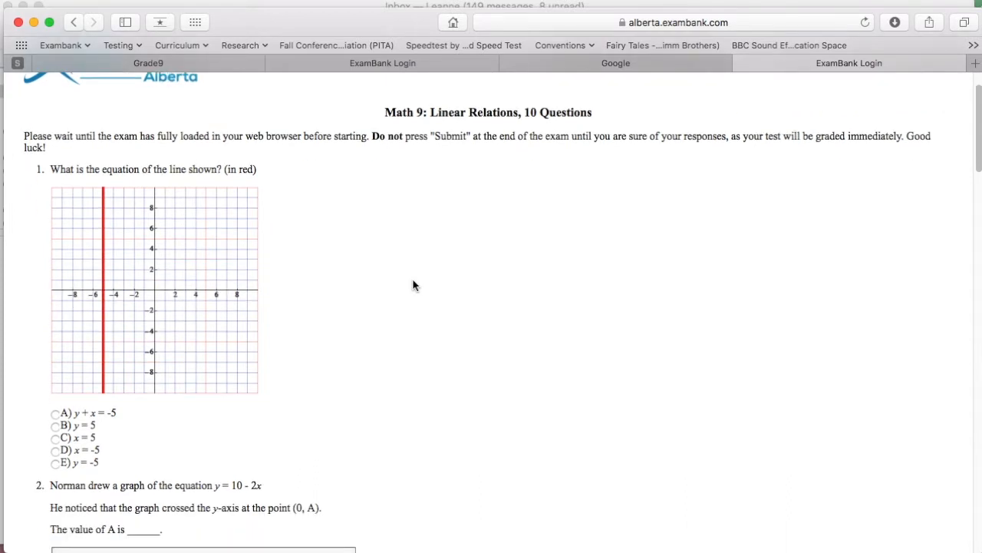
scroll("down", 3)
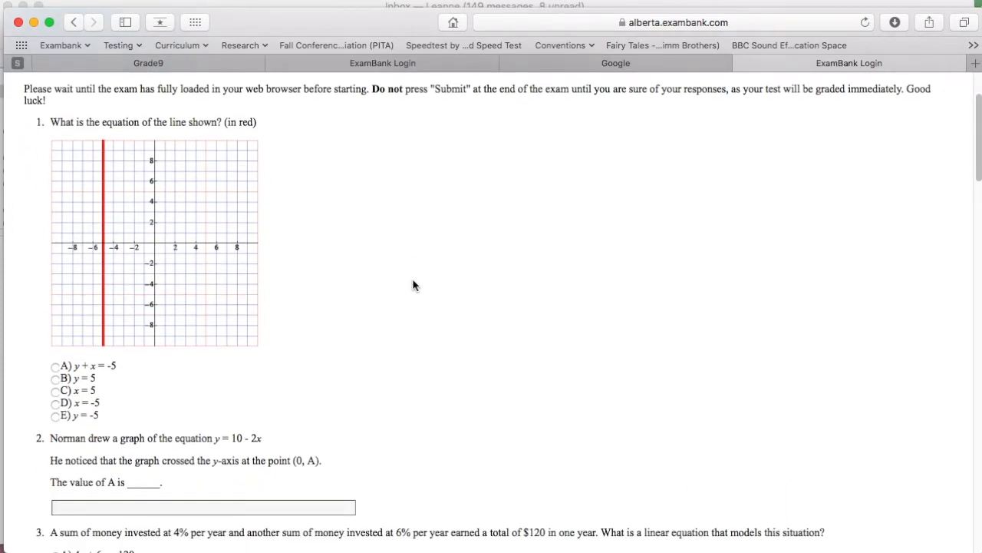
scroll("down", 3)
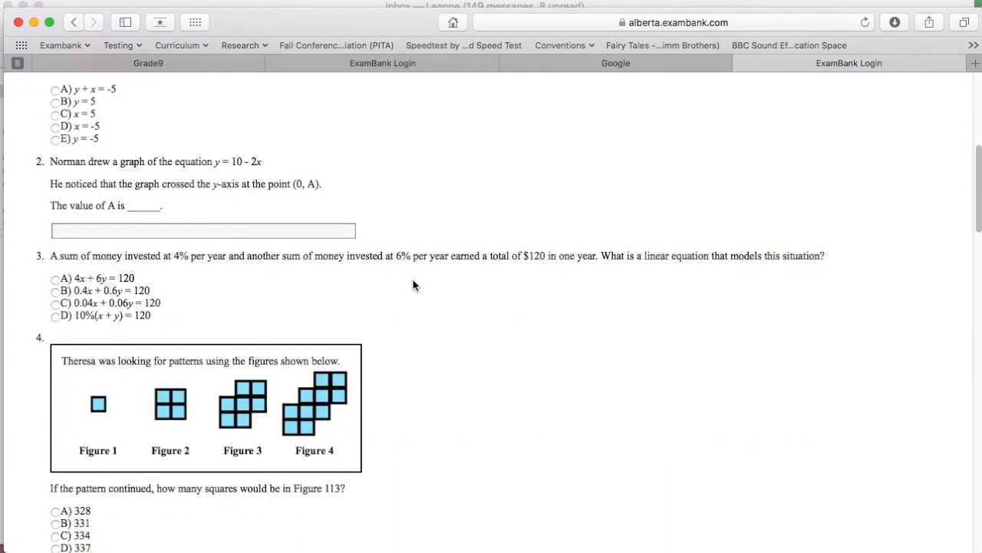
scroll("down", 3)
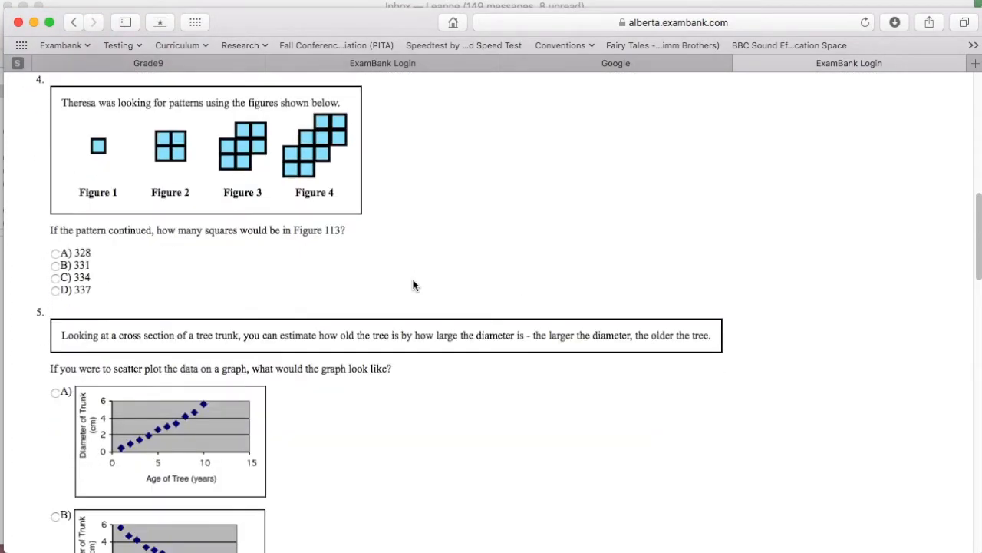
scroll("down", 3)
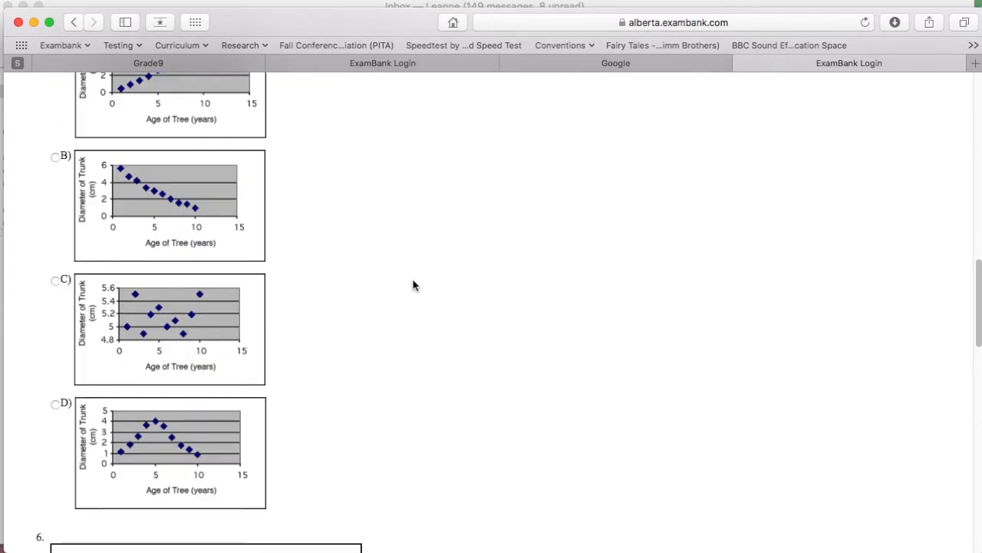
scroll("down", 3)
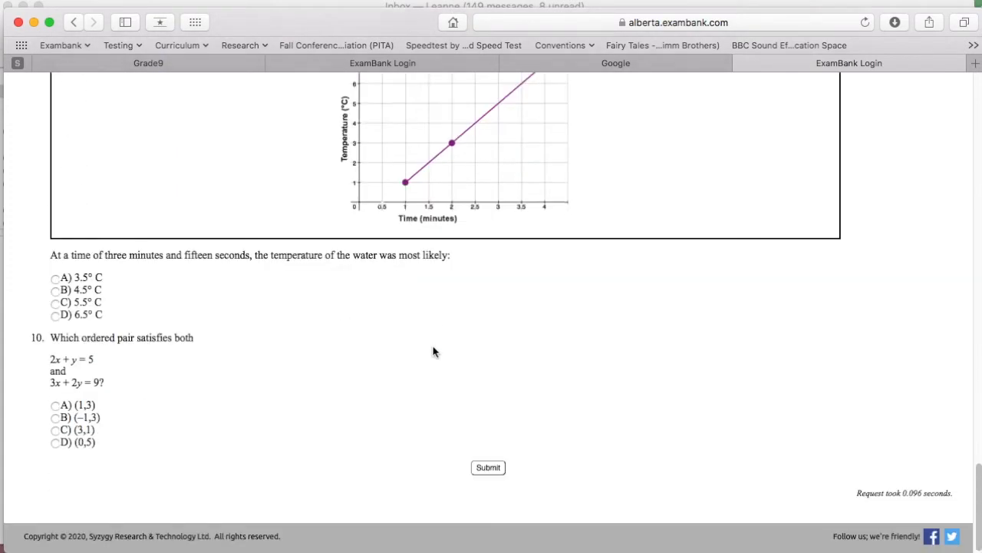
left_click(489, 467)
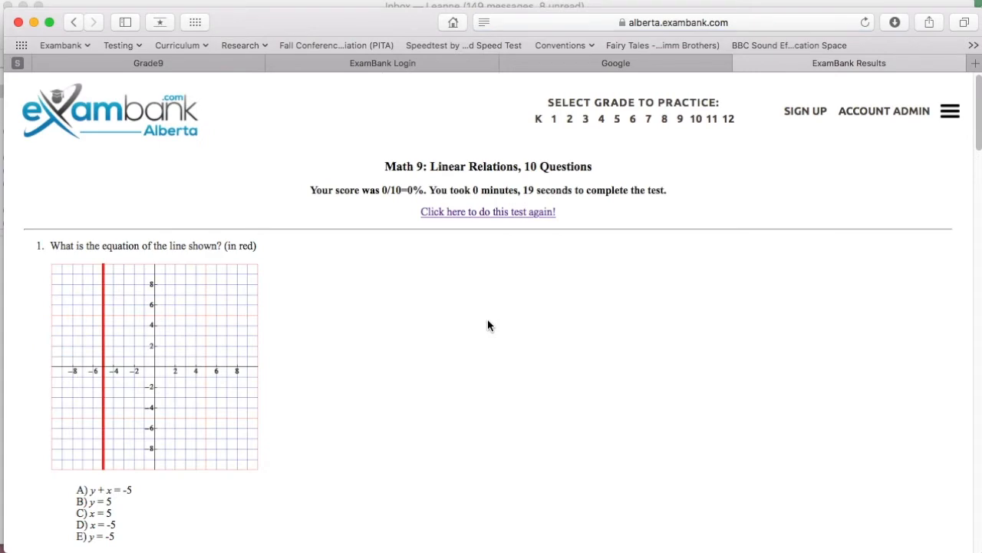
scroll("down", 3)
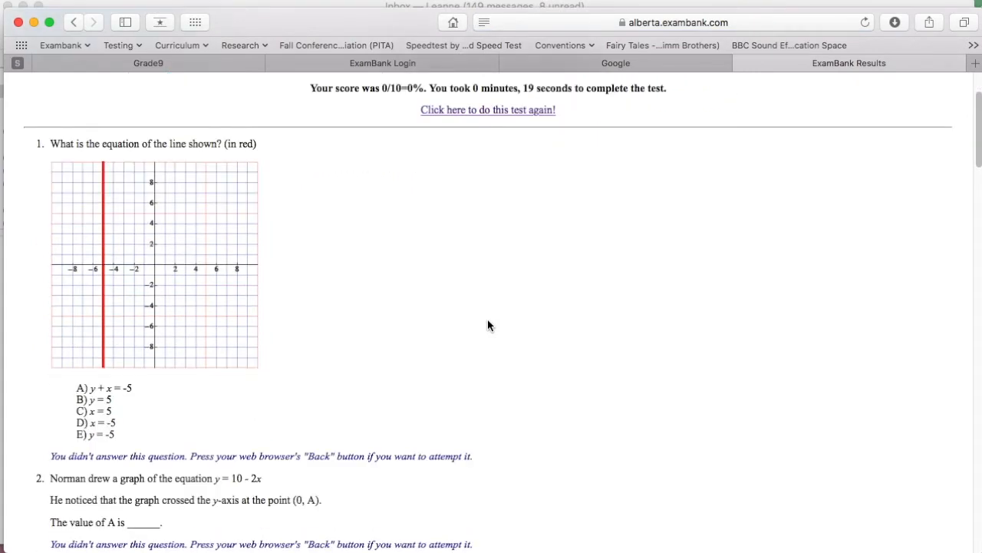
scroll("down", 3)
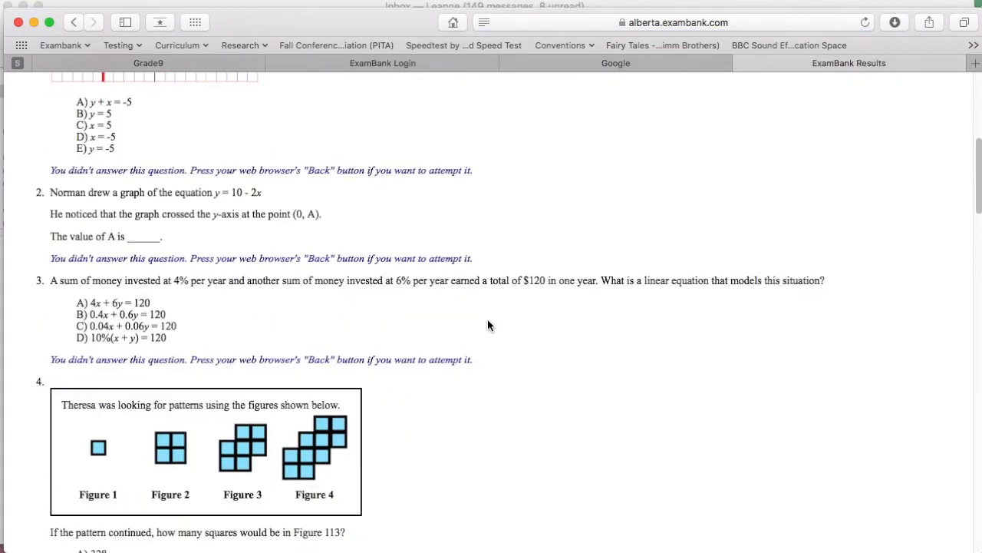
scroll("down", 3)
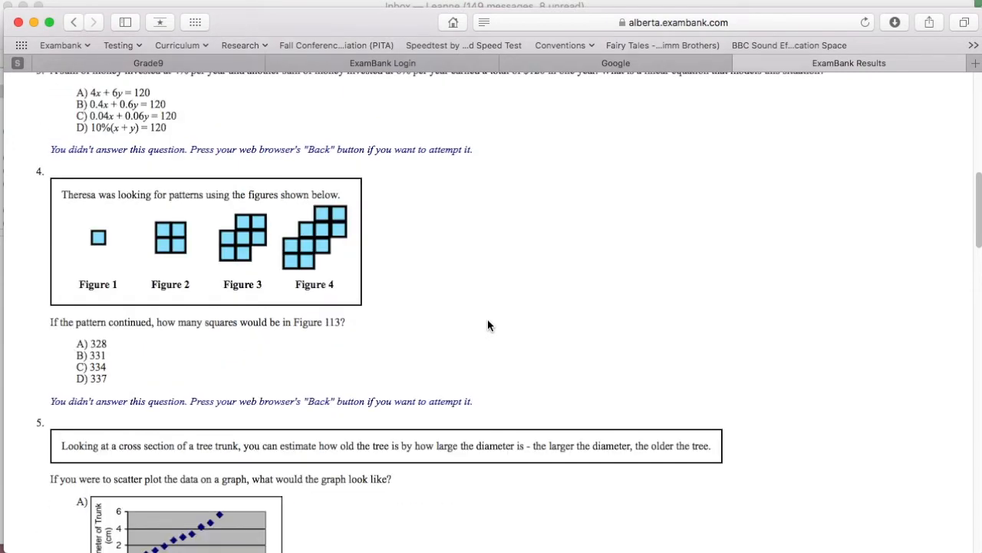
scroll("down", 3)
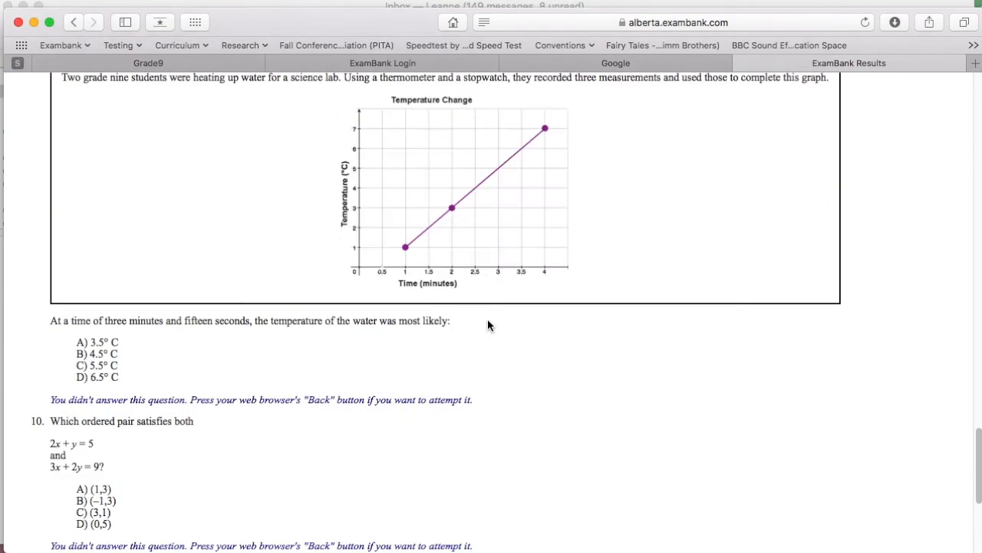
scroll("down", 3)
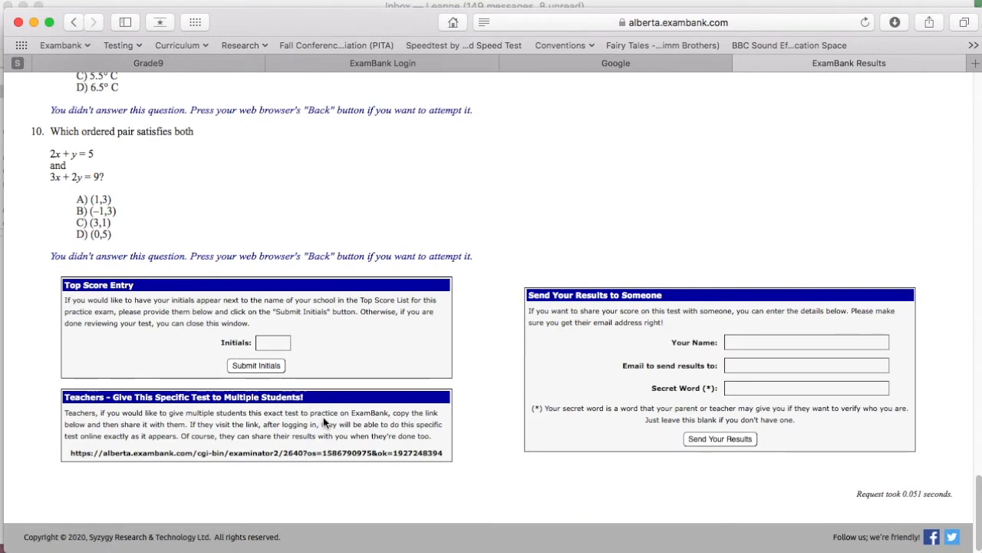
mouse_move(305, 412)
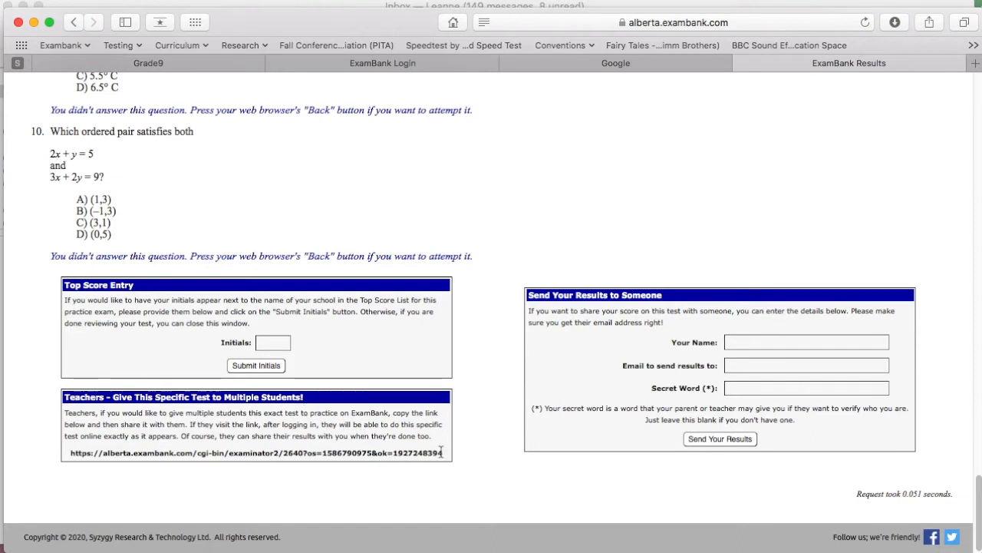
mouse_move(430, 452)
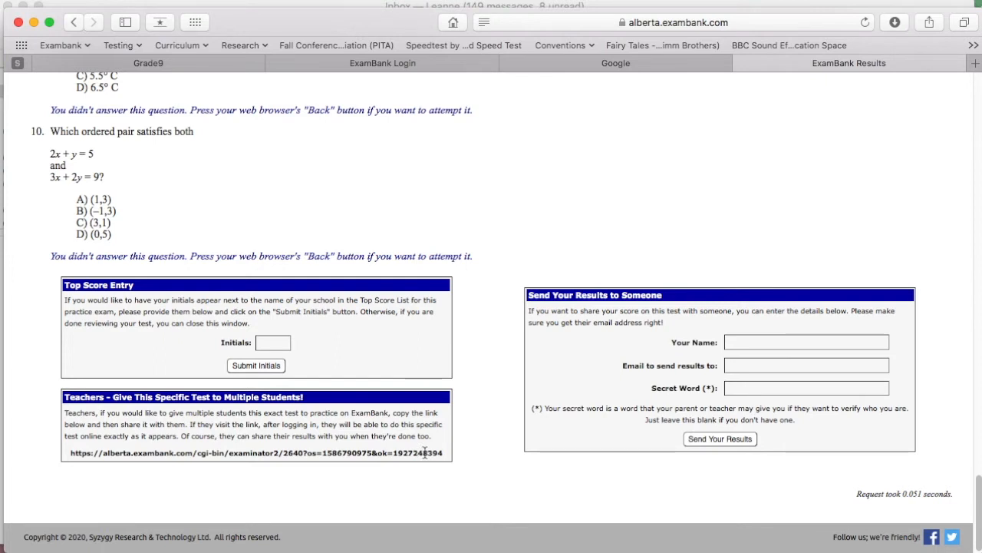
mouse_move(428, 451)
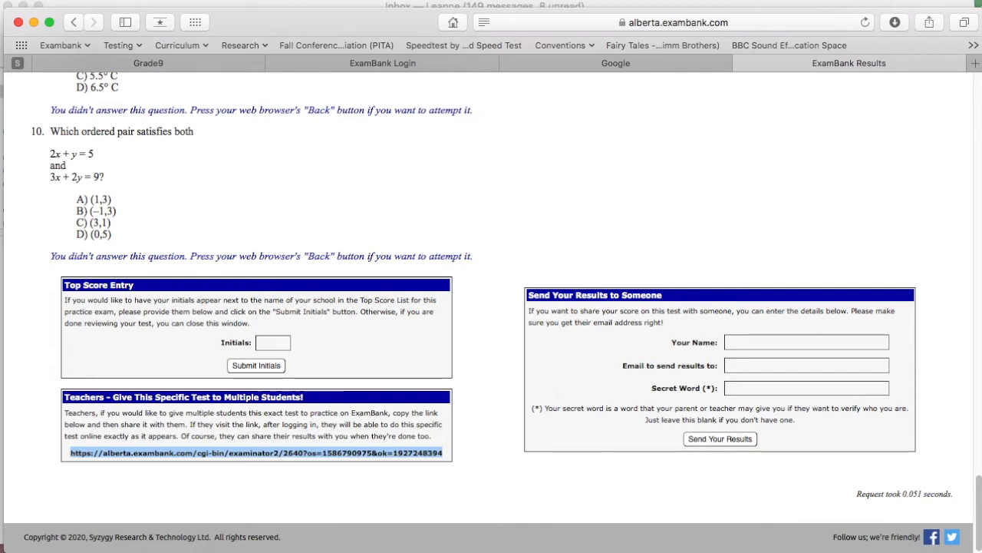
mouse_move(676, 103)
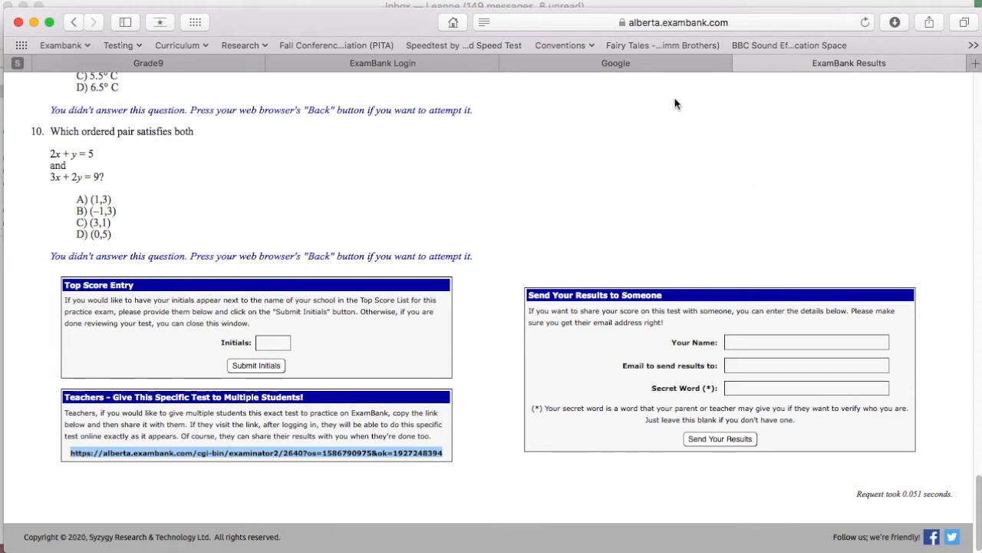
Load the shared test link in a new tab and log in with the saved account
left_click(616, 63)
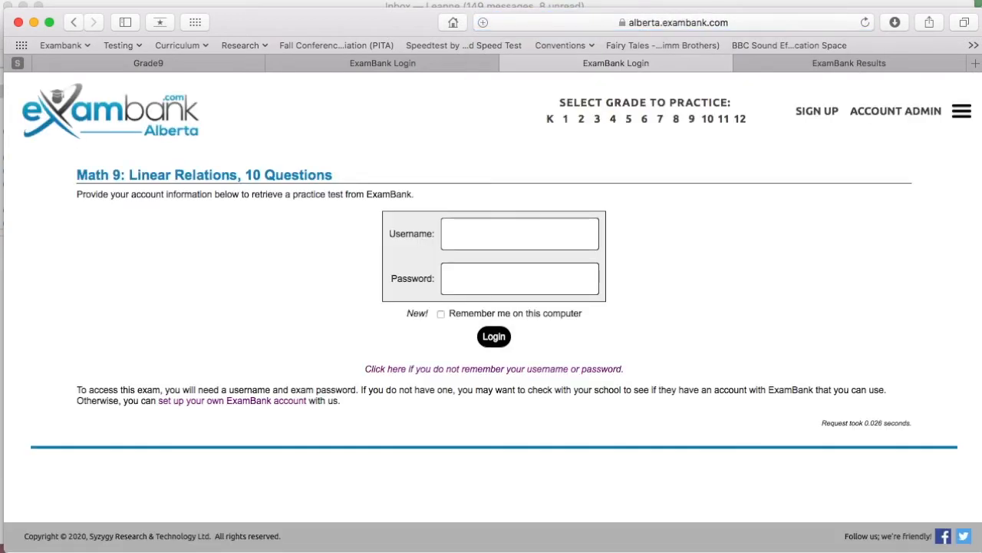
mouse_move(632, 266)
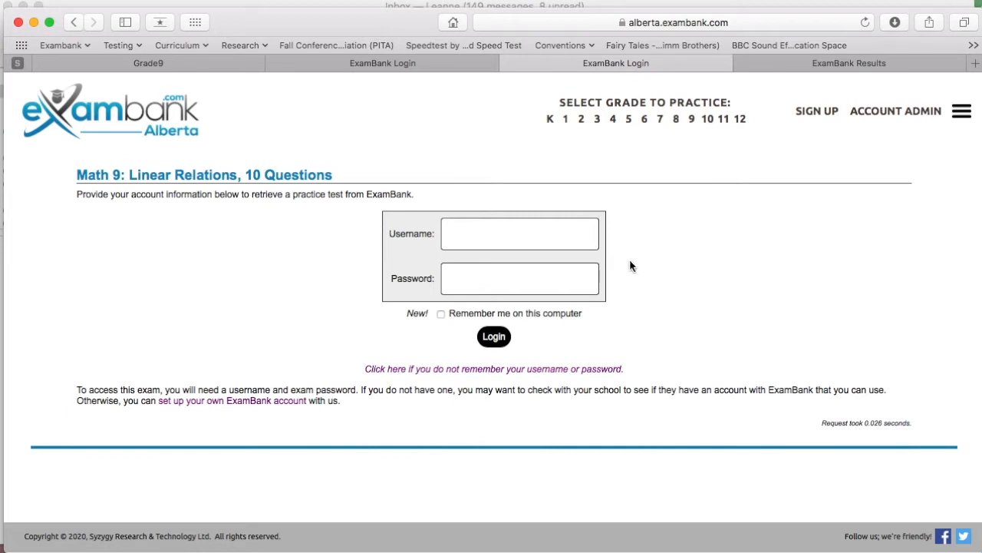
left_click(519, 233)
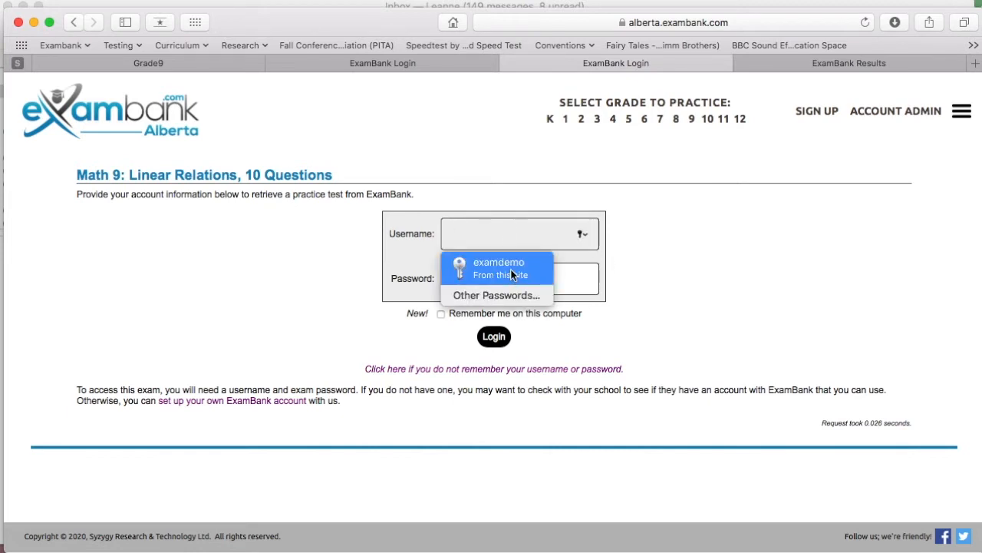
left_click(499, 267)
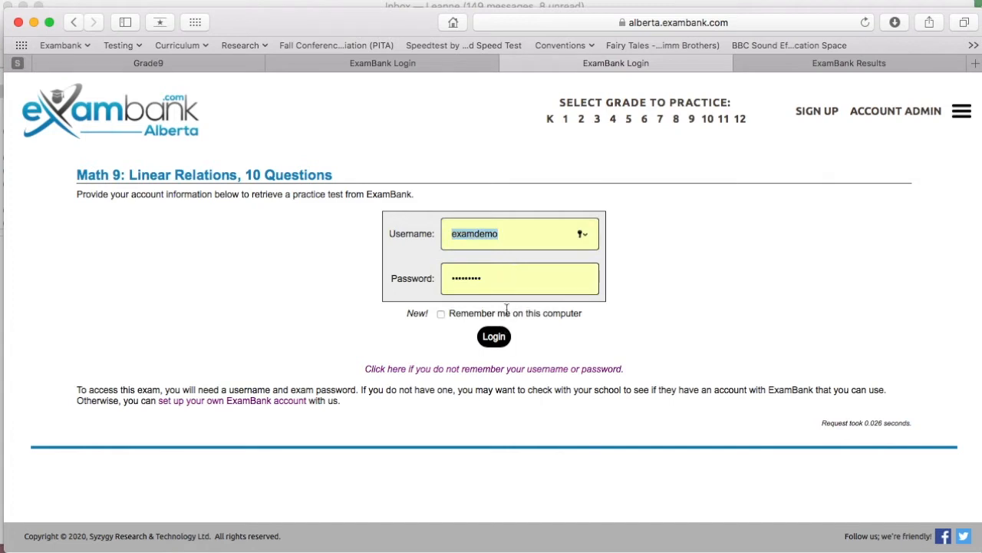
left_click(493, 336)
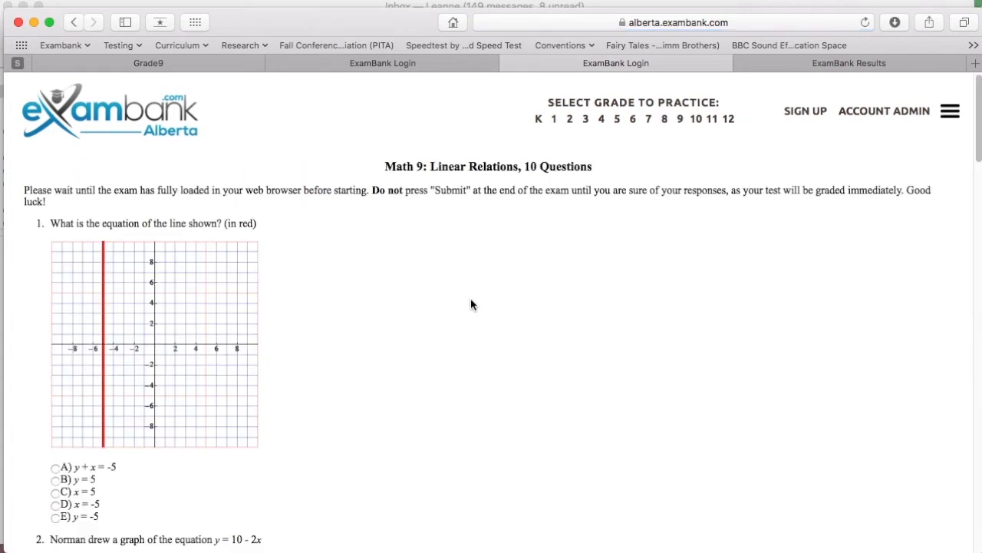
Answer question 8 with 9 tables, question 9 with 5.5° C, question 10 with (3,1)
scroll("down", 3)
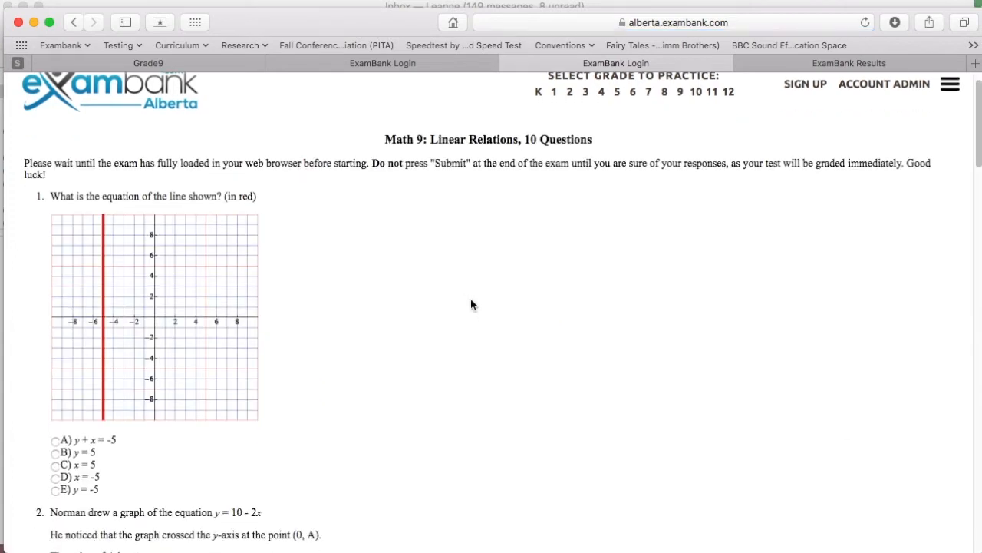
scroll("down", 3)
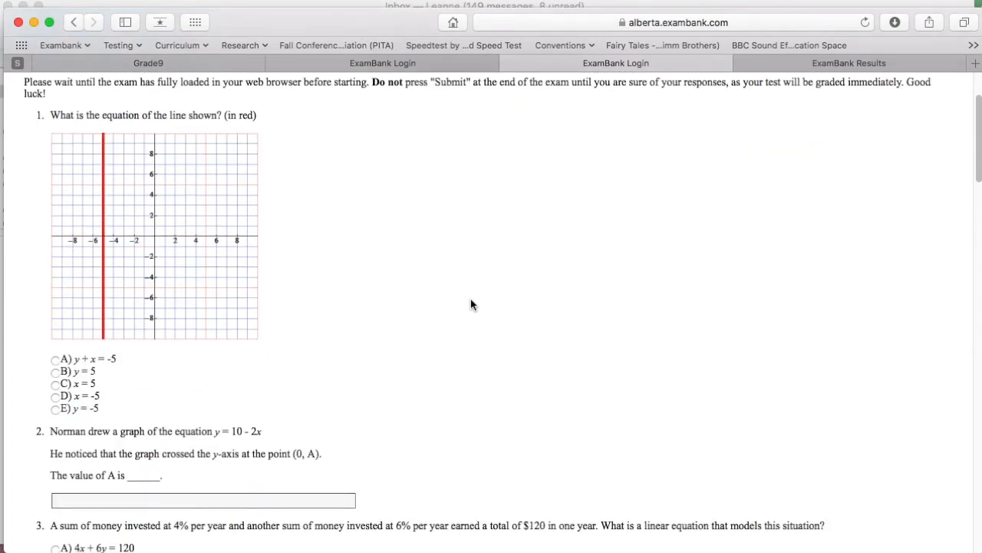
scroll("down", 3)
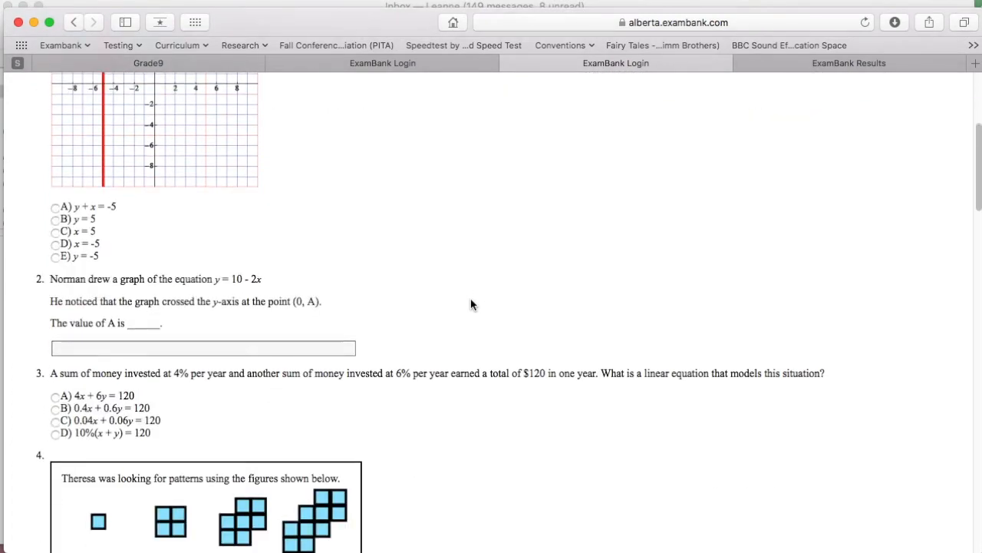
scroll("down", 3)
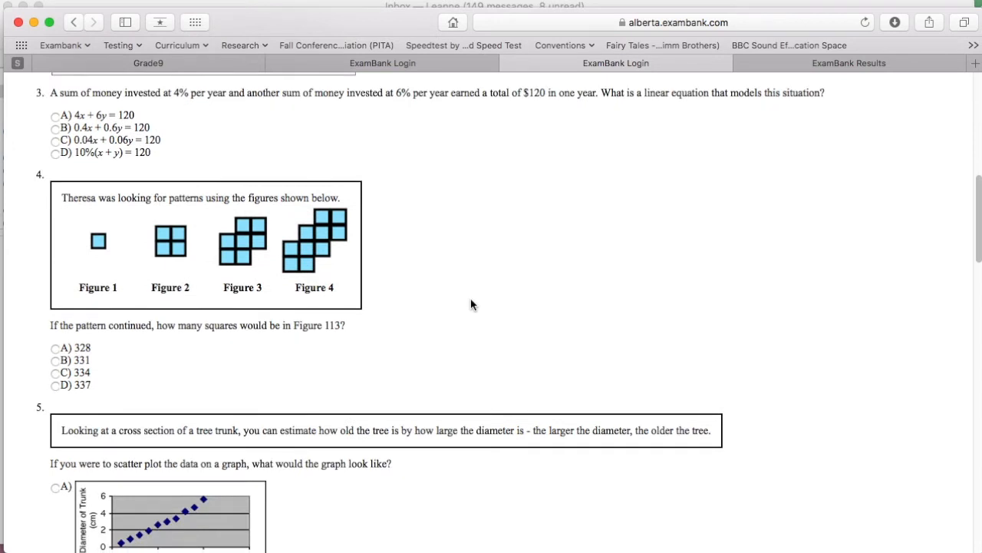
scroll("down", 3)
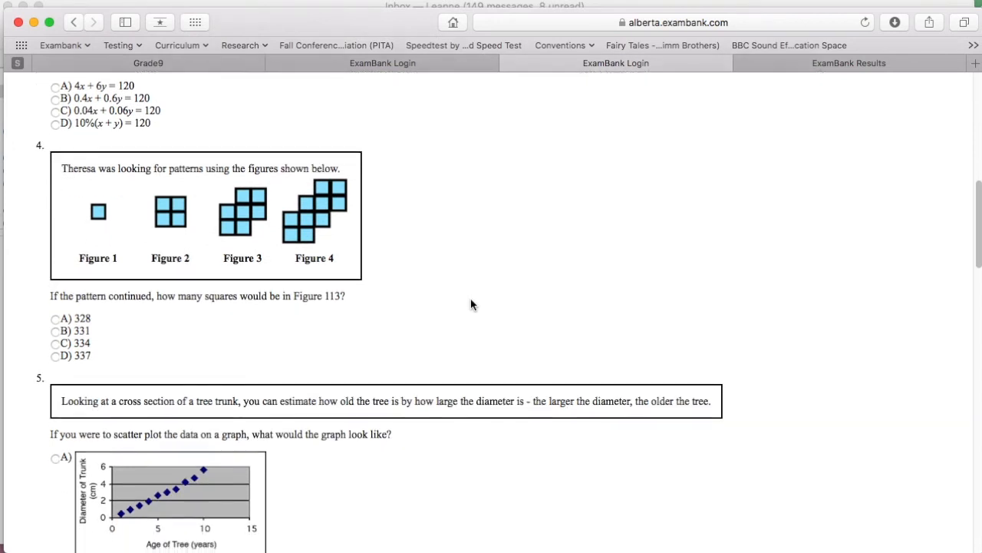
scroll("down", 3)
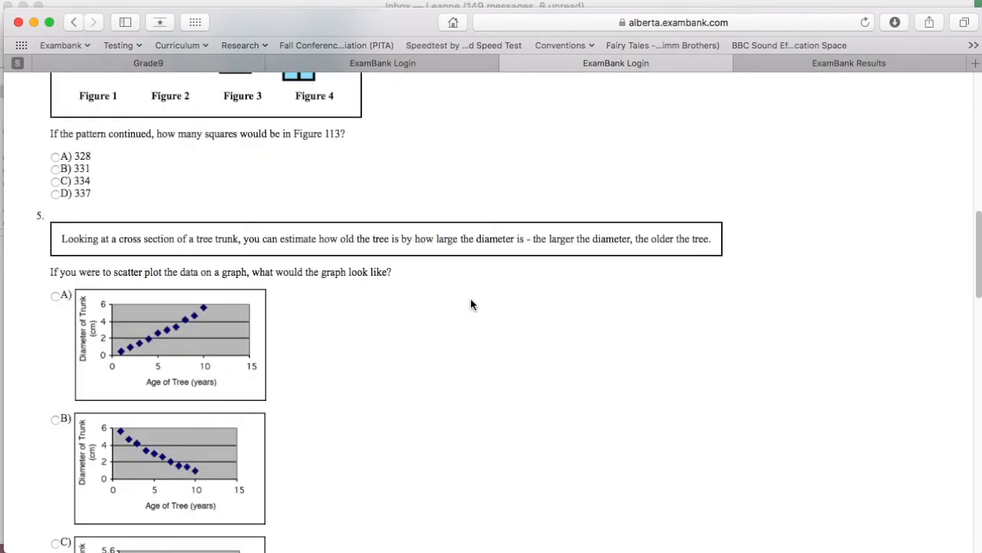
scroll("down", 3)
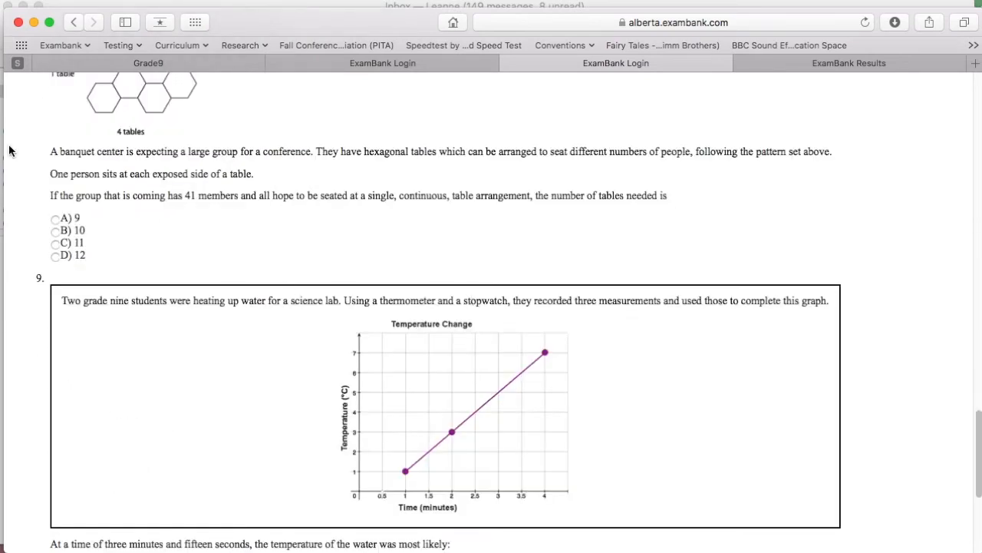
left_click(55, 215)
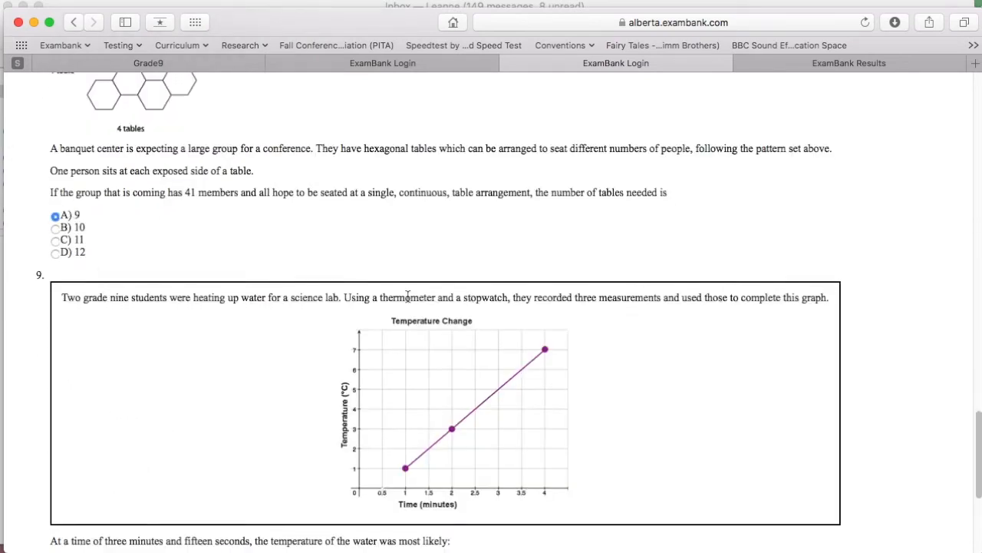
scroll("down", 3)
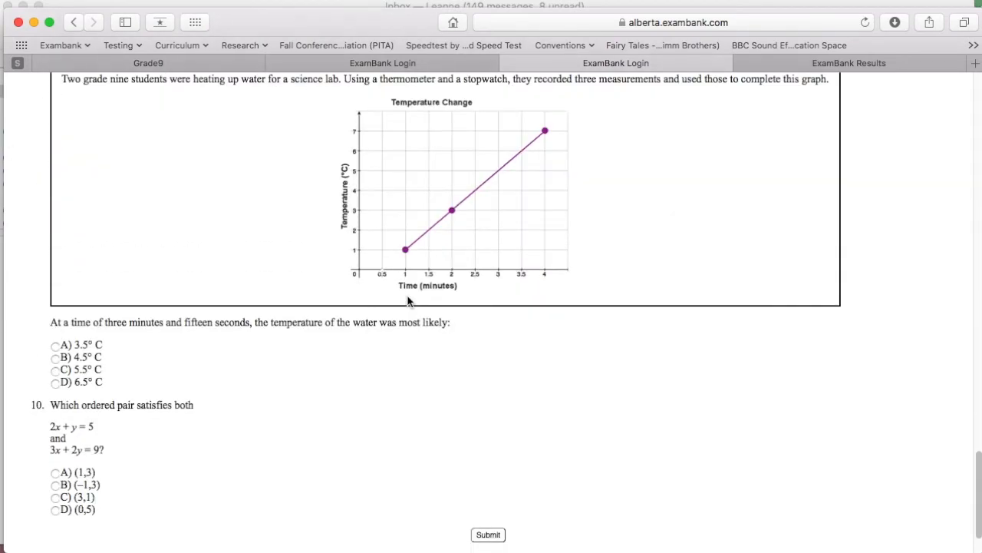
left_click(54, 369)
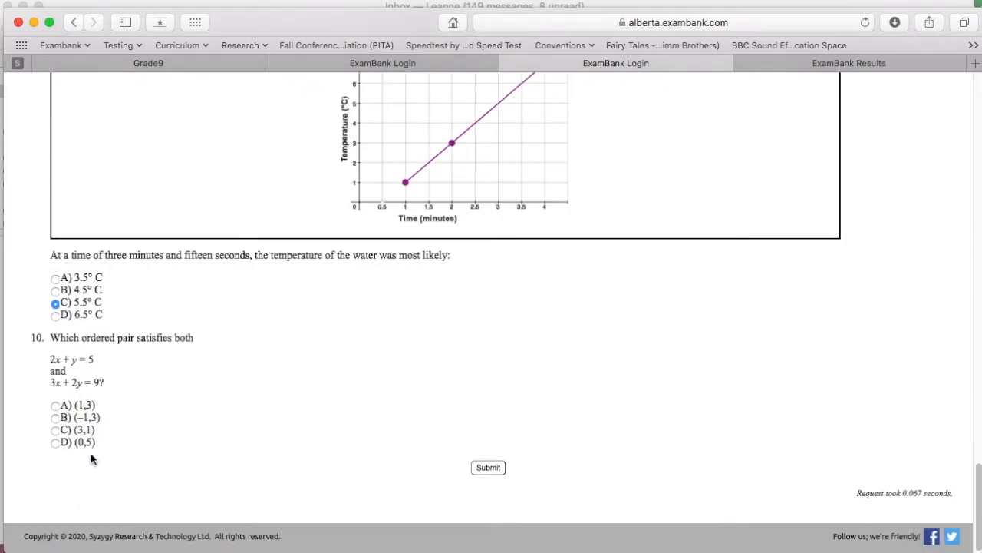
left_click(54, 430)
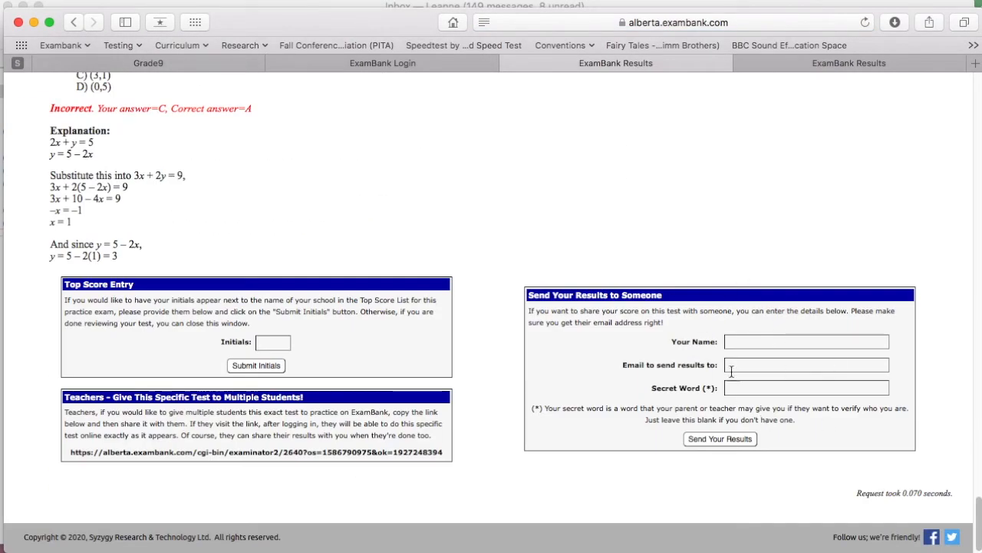
mouse_move(696, 332)
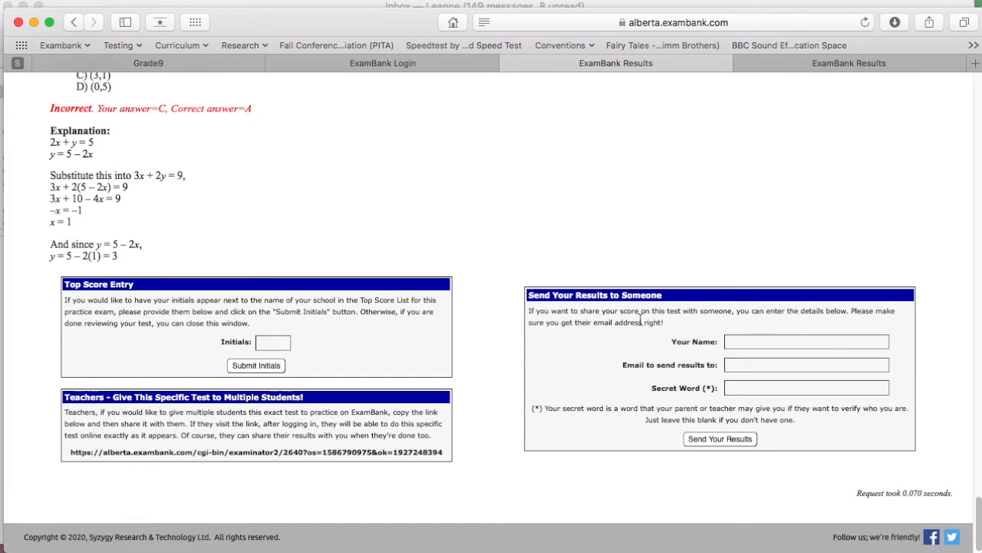
Scroll back up the results to question 9 and question 8's ten-tables explanation
scroll("up", 3)
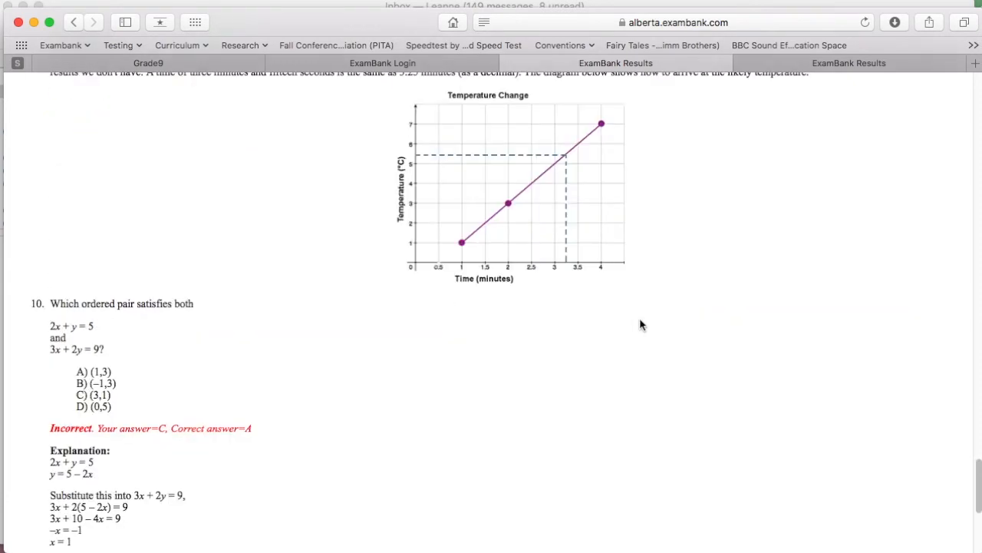
scroll("up", 3)
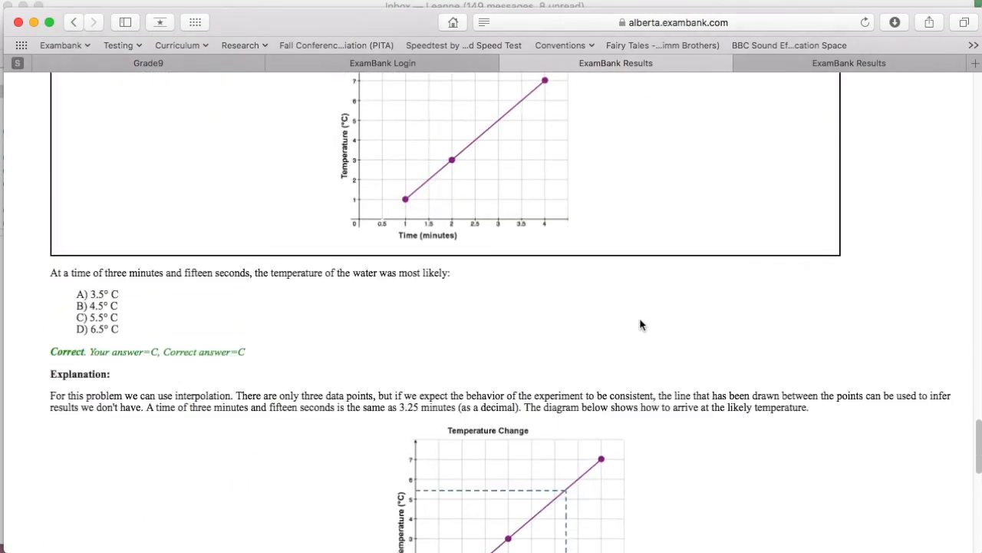
scroll("up", 3)
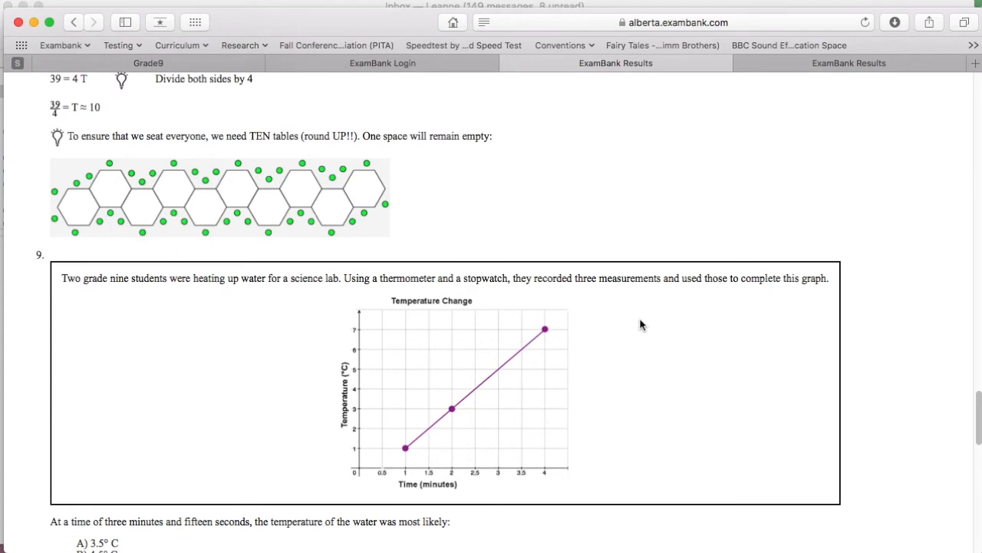
mouse_move(405, 6)
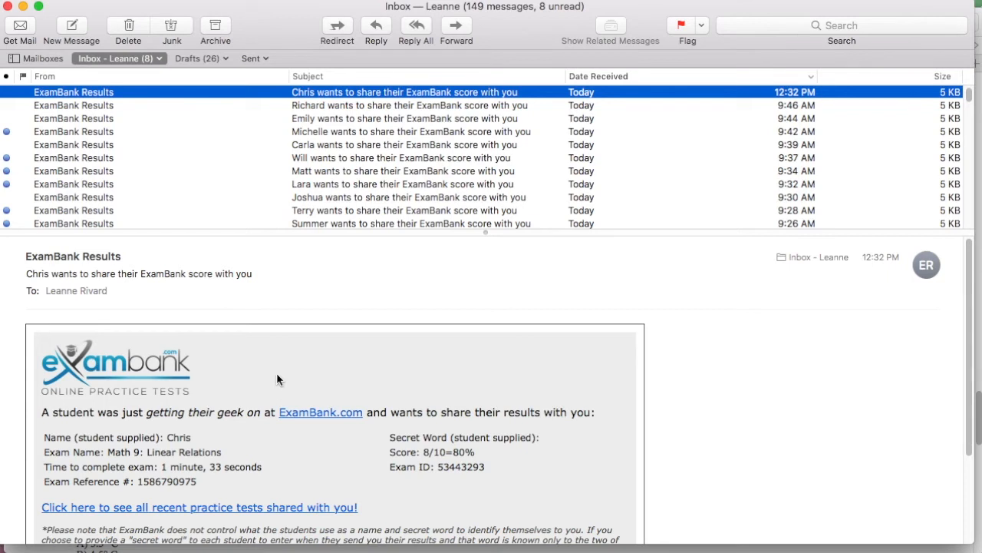
Follow the email's 'see all recent practice tests shared with you' link
scroll("down", 3)
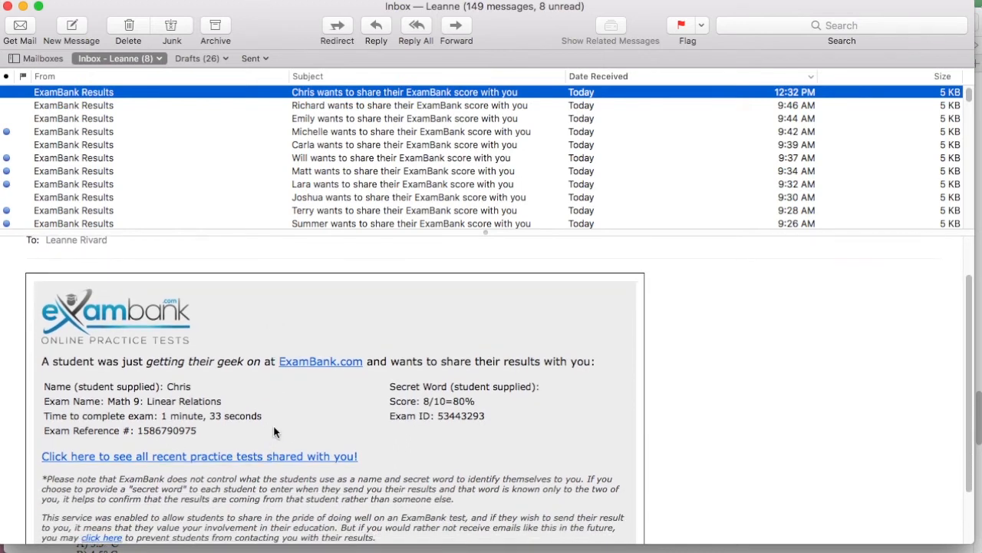
mouse_move(284, 432)
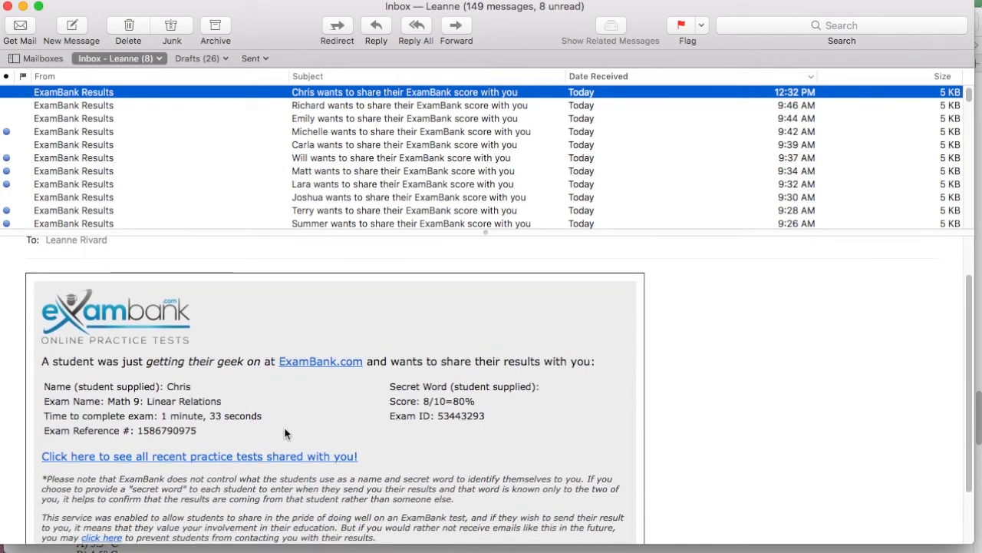
scroll("down", 3)
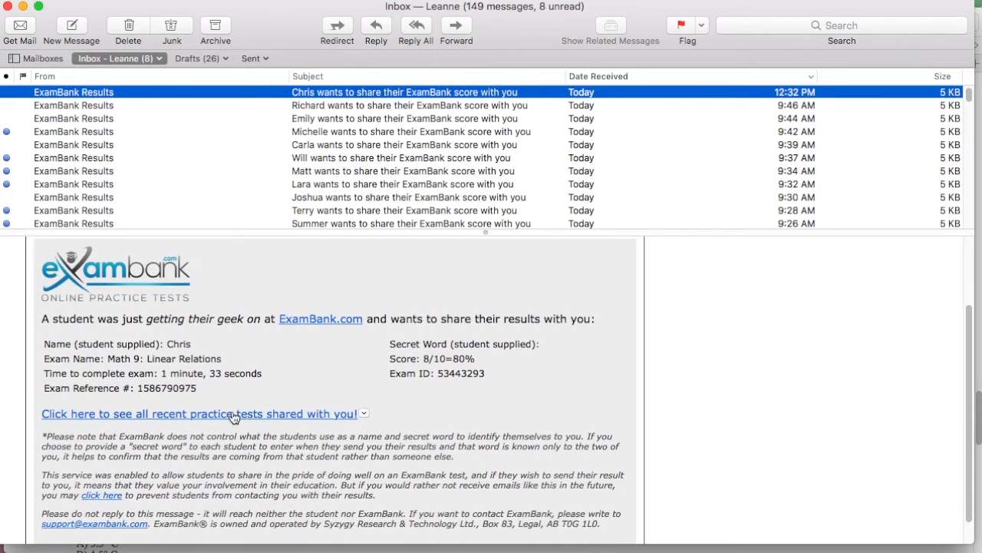
mouse_move(245, 418)
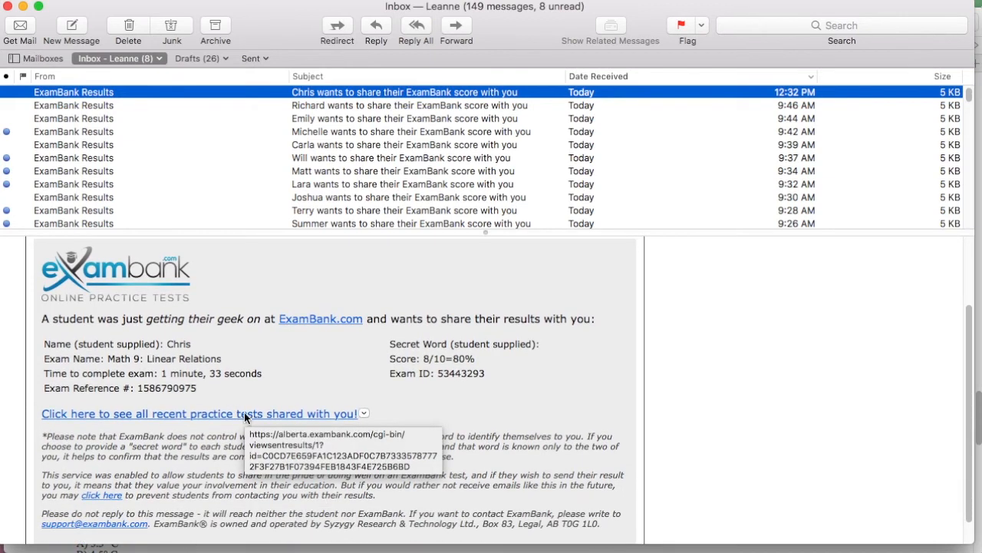
left_click(198, 413)
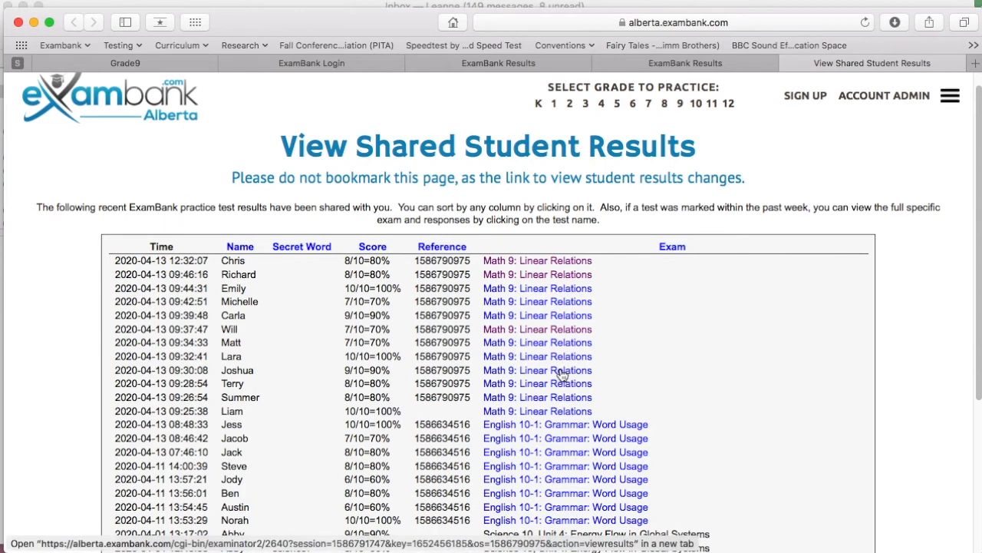
scroll("down", 3)
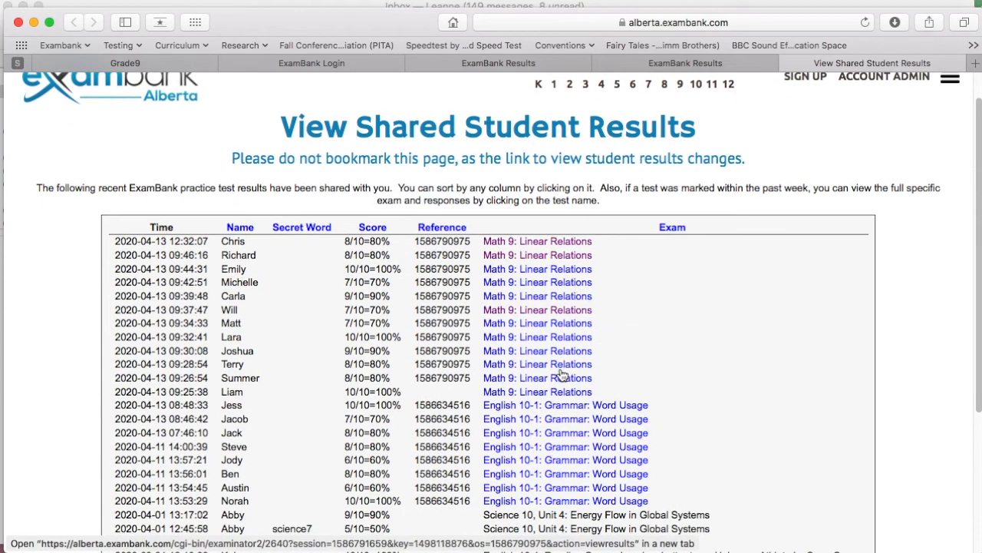
scroll("down", 3)
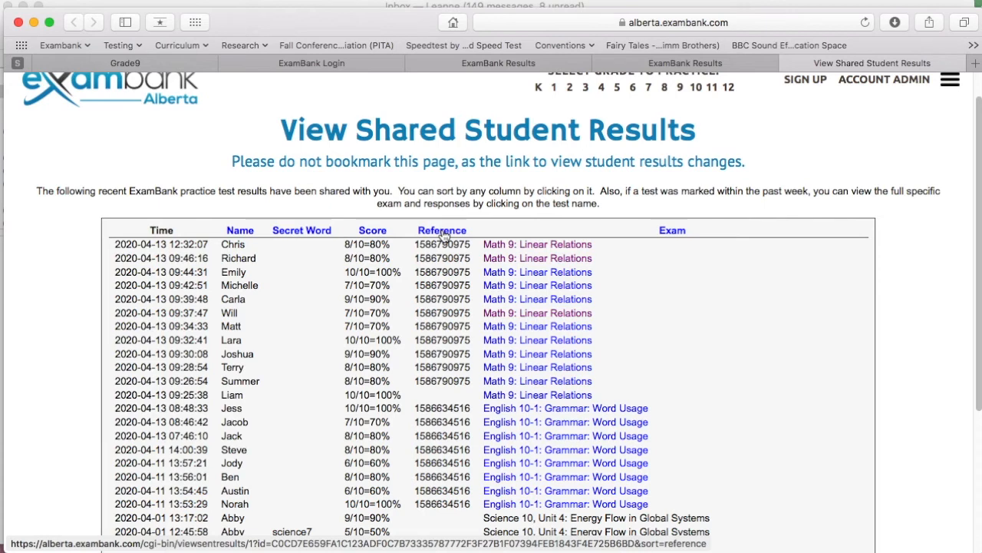
scroll("down", 3)
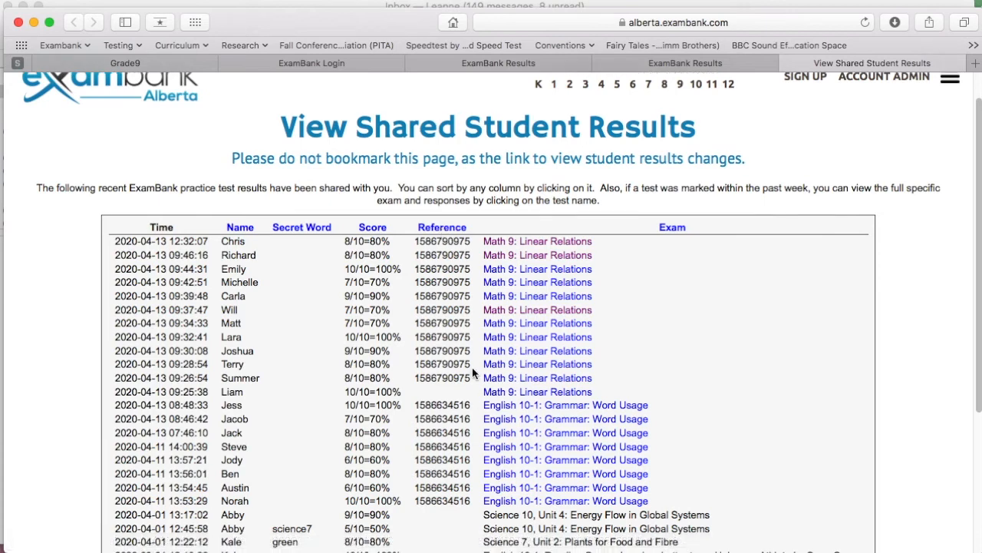
scroll("down", 3)
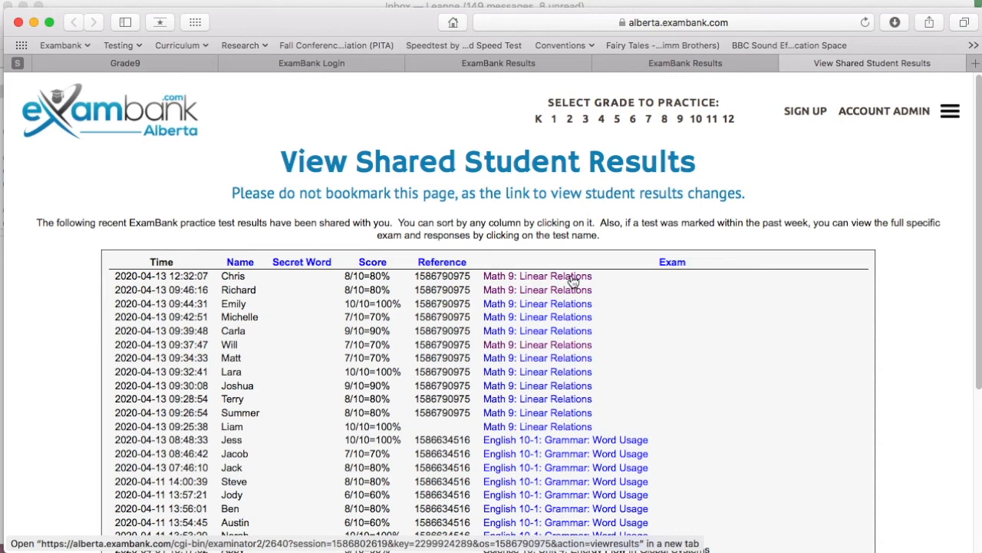
Open the top Math 9: Linear Relations result and read the question 1 and 2 explanations
left_click(537, 276)
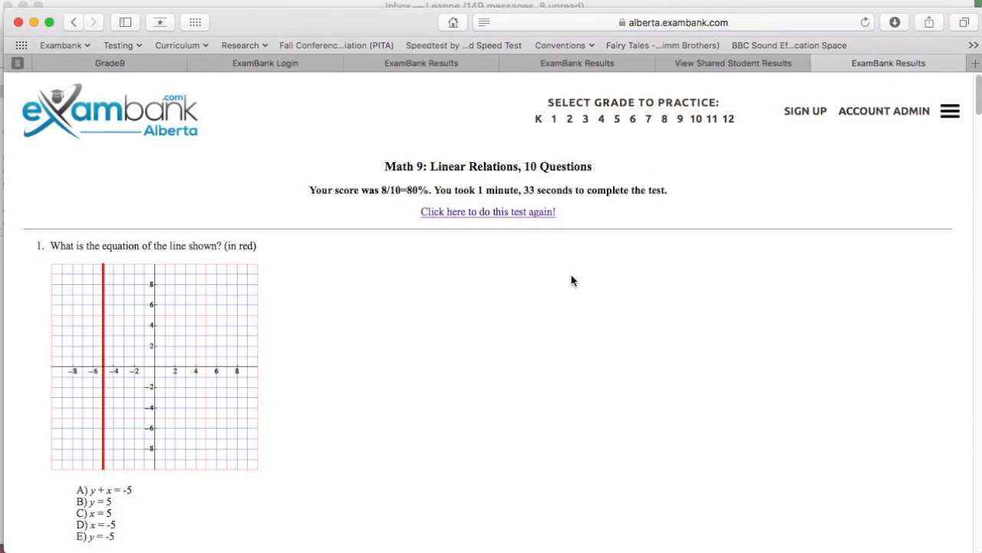
mouse_move(544, 308)
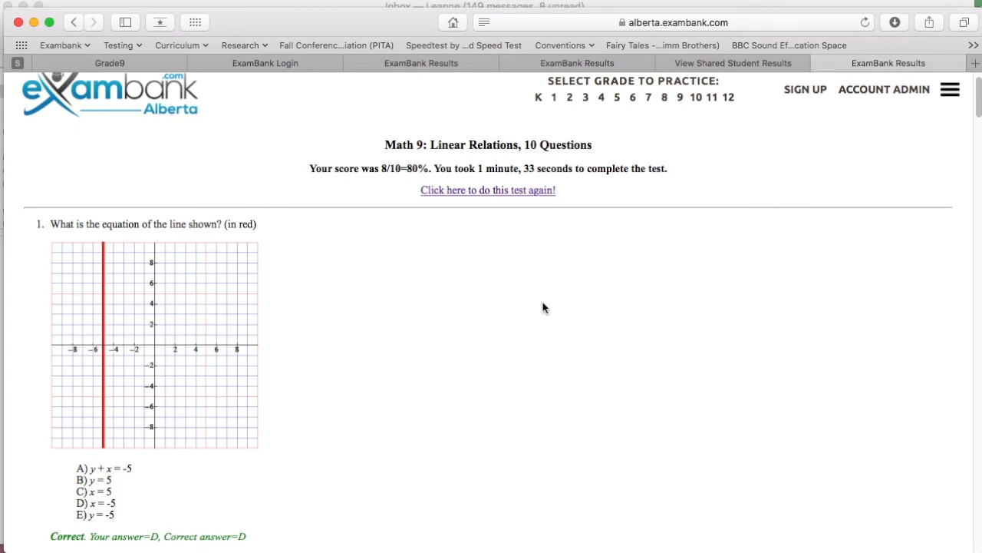
scroll("down", 3)
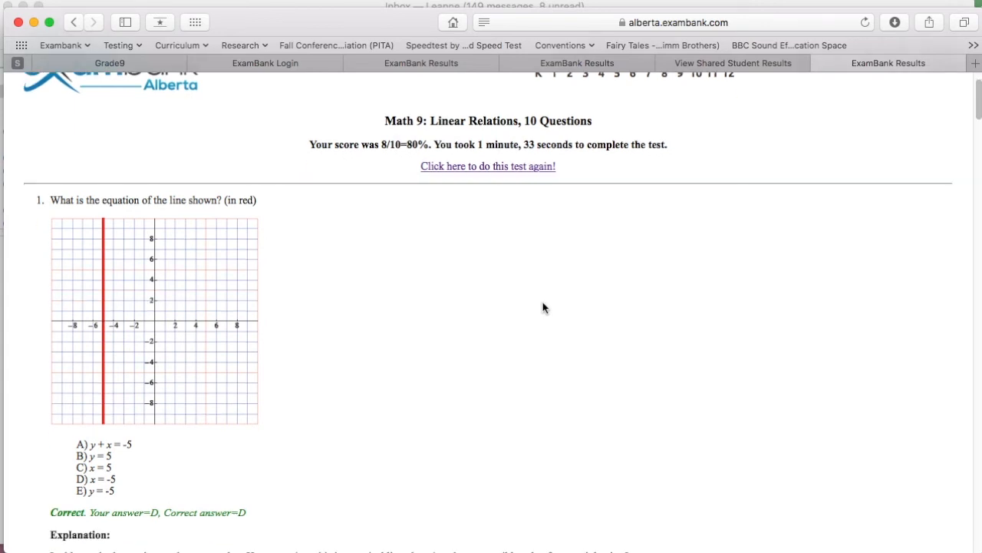
scroll("down", 3)
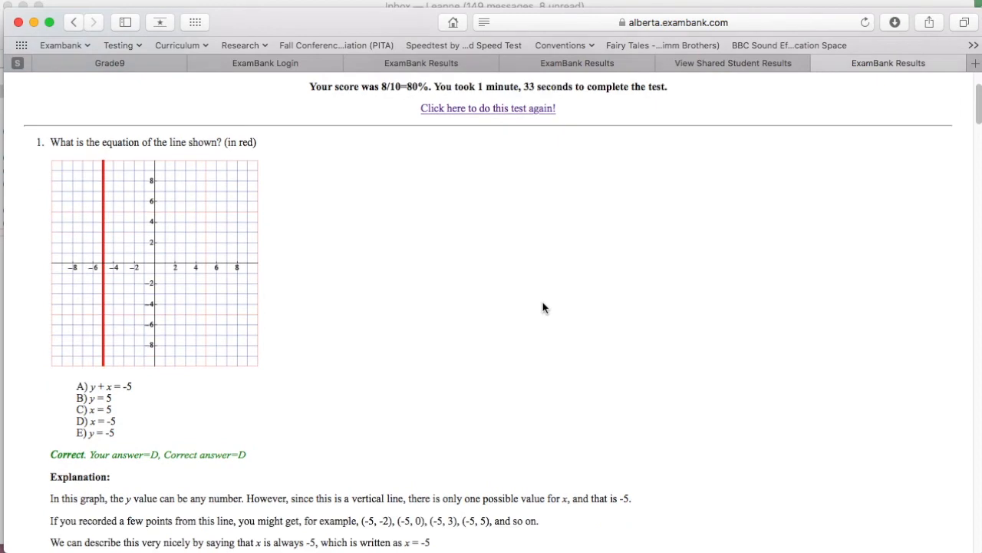
scroll("down", 3)
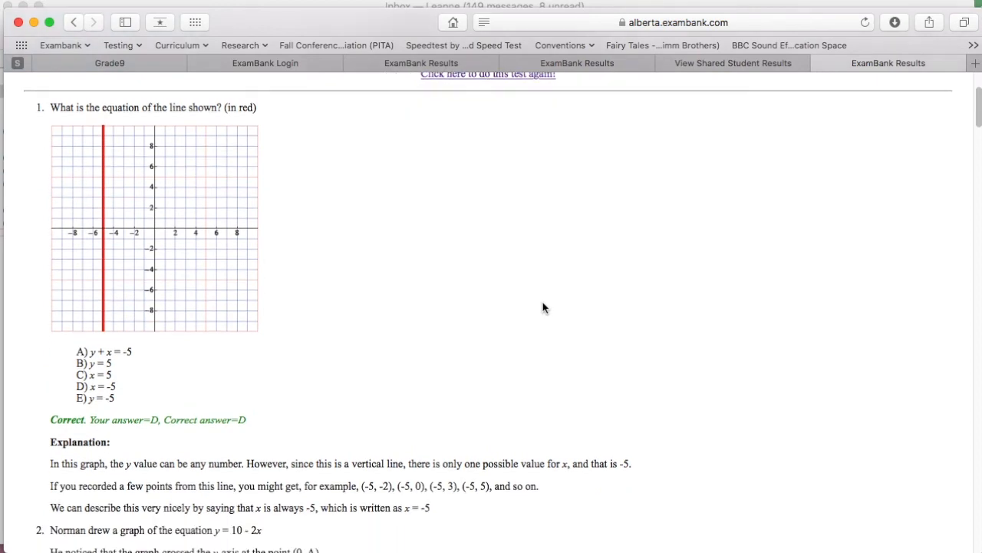
scroll("down", 3)
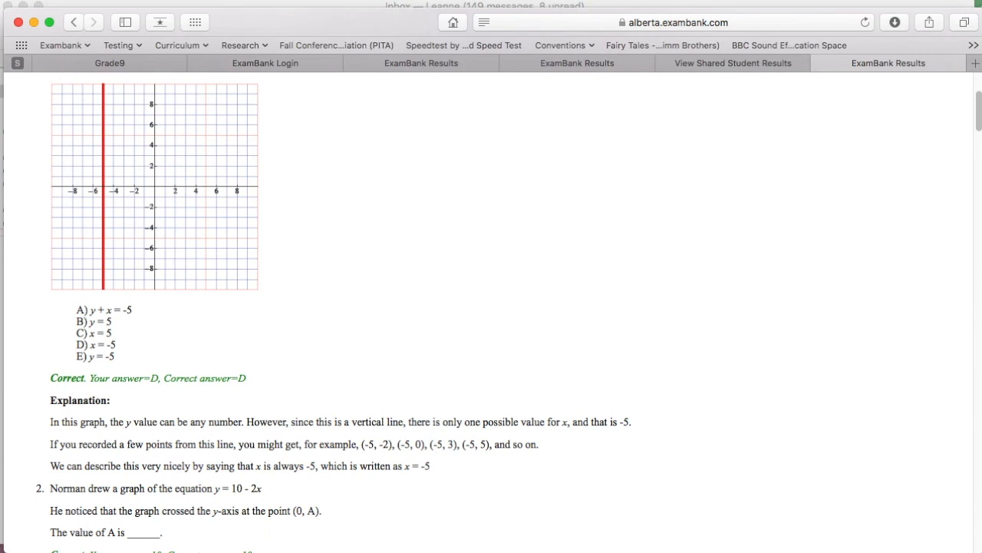
scroll("down", 3)
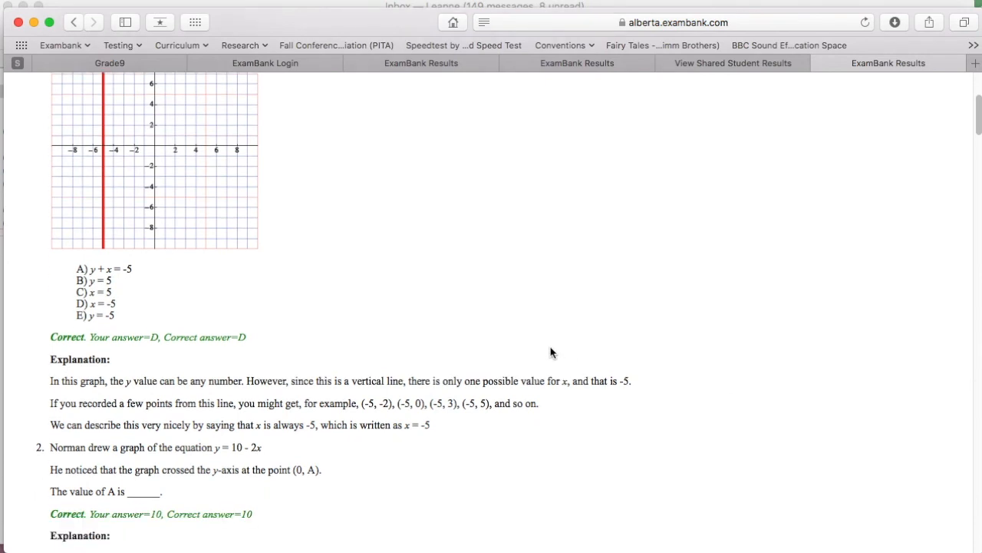
scroll("down", 3)
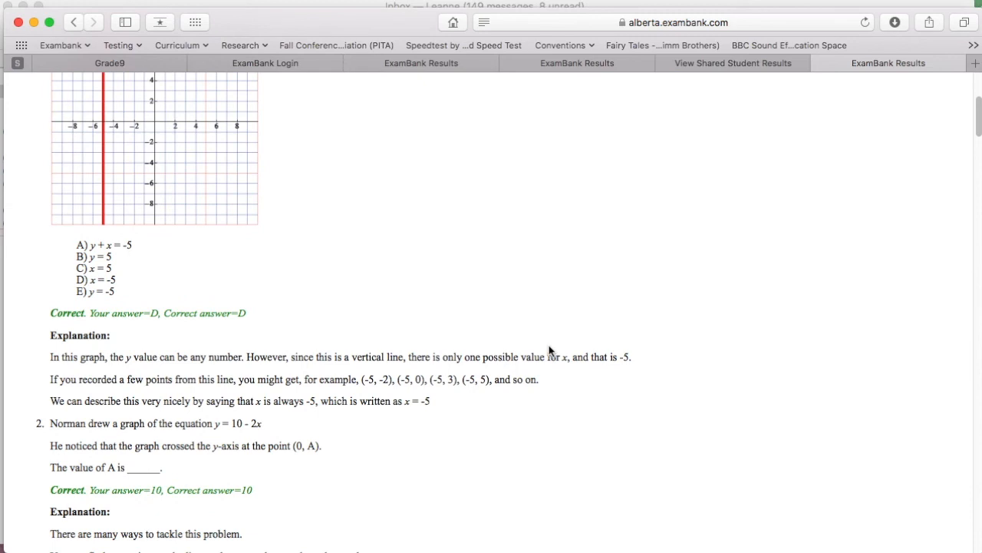
scroll("down", 3)
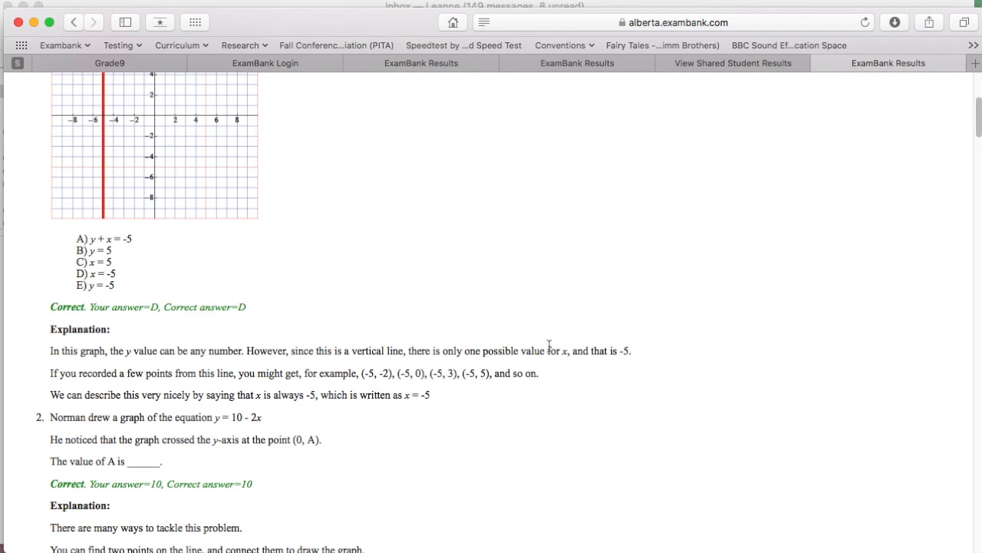
scroll("down", 3)
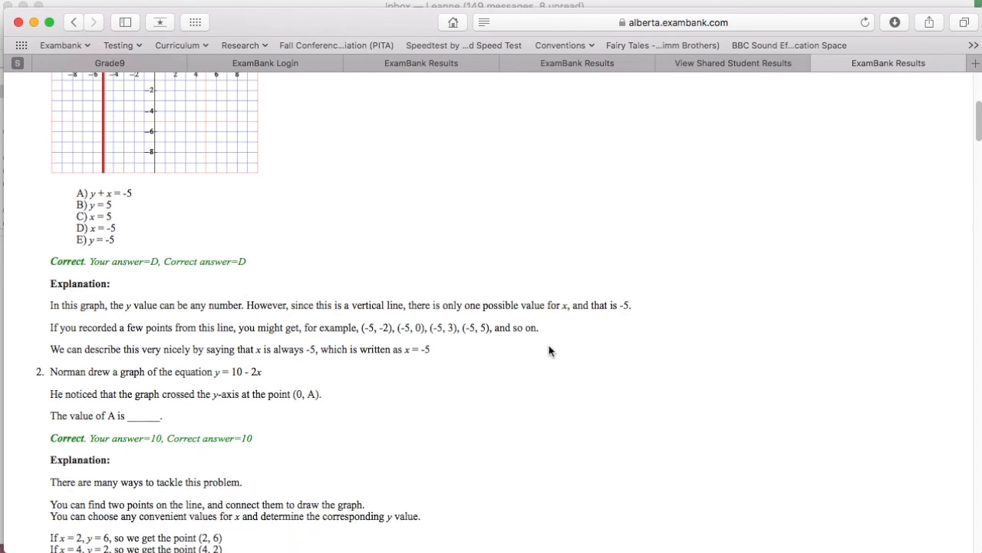
scroll("down", 3)
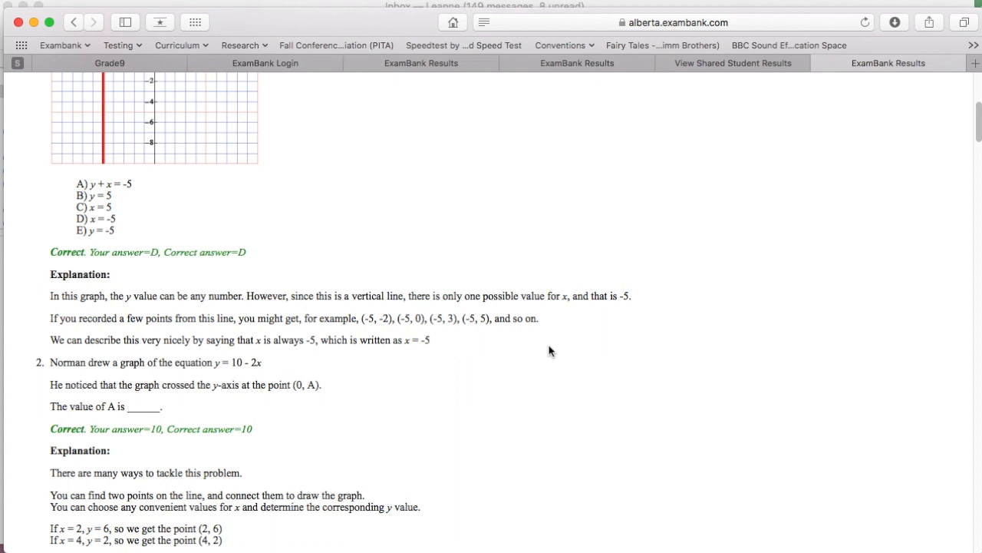
scroll("down", 3)
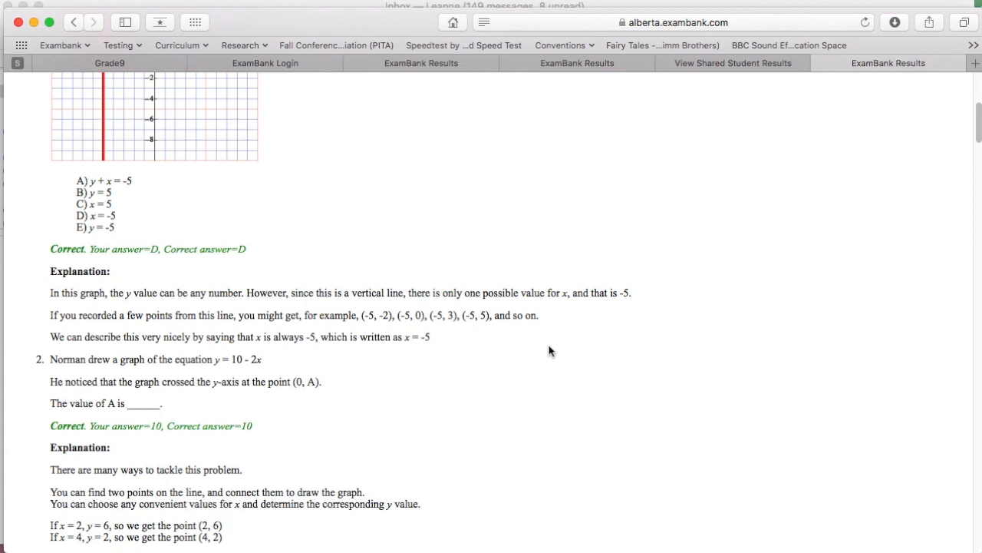